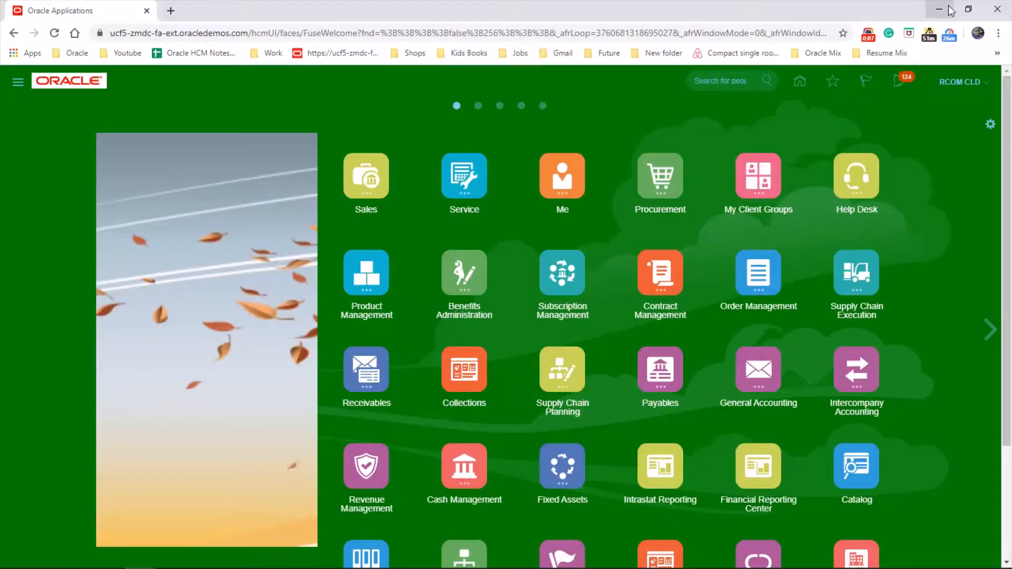
{"action": "mouse_move", "coordinate": [18, 82]}
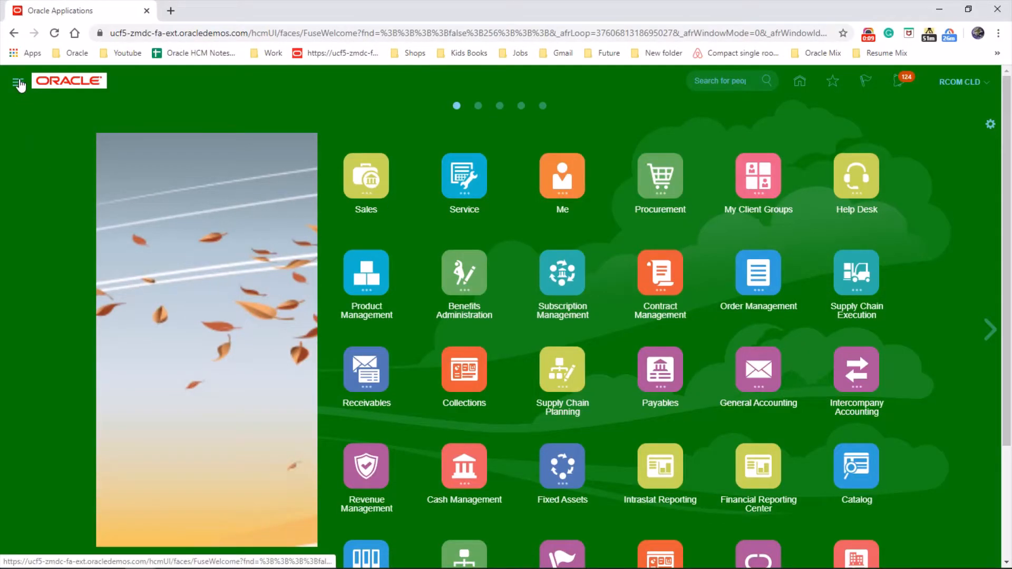
Go to the Person Management work area under My Client Groups from the Navigator
{"action": "left_click", "coordinate": [18, 82]}
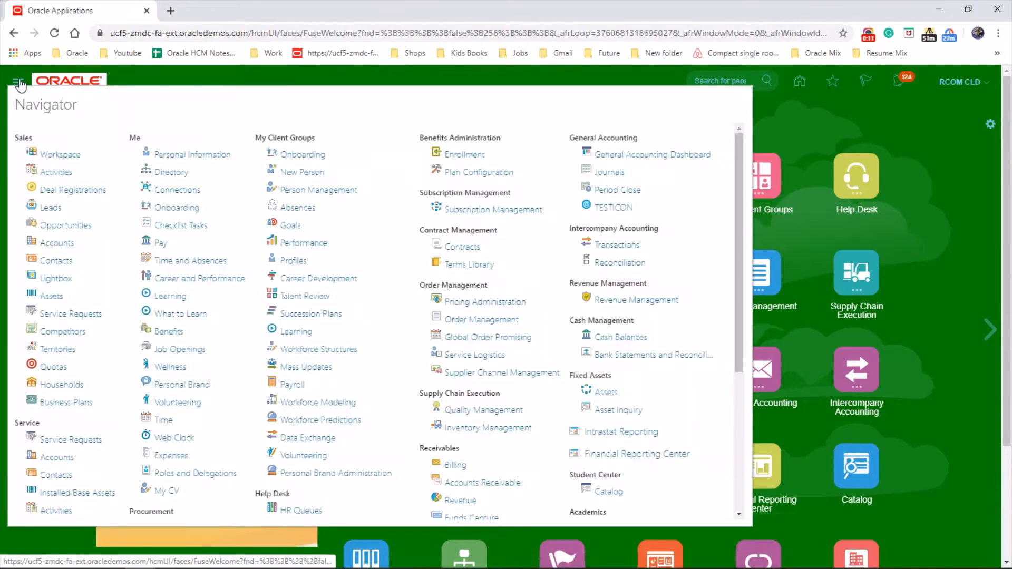
{"action": "left_click", "coordinate": [319, 188]}
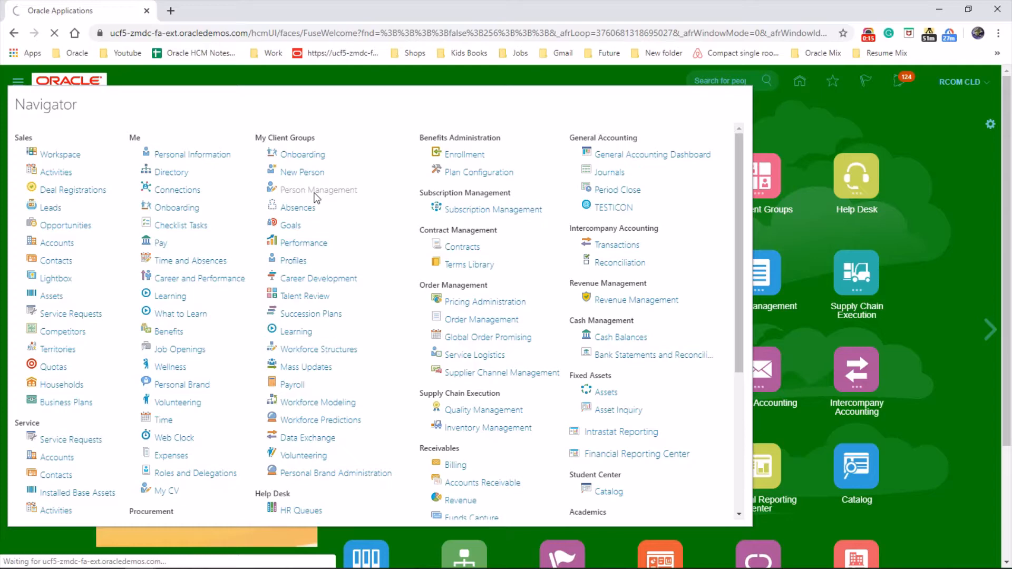
{"action": "left_click", "coordinate": [319, 189]}
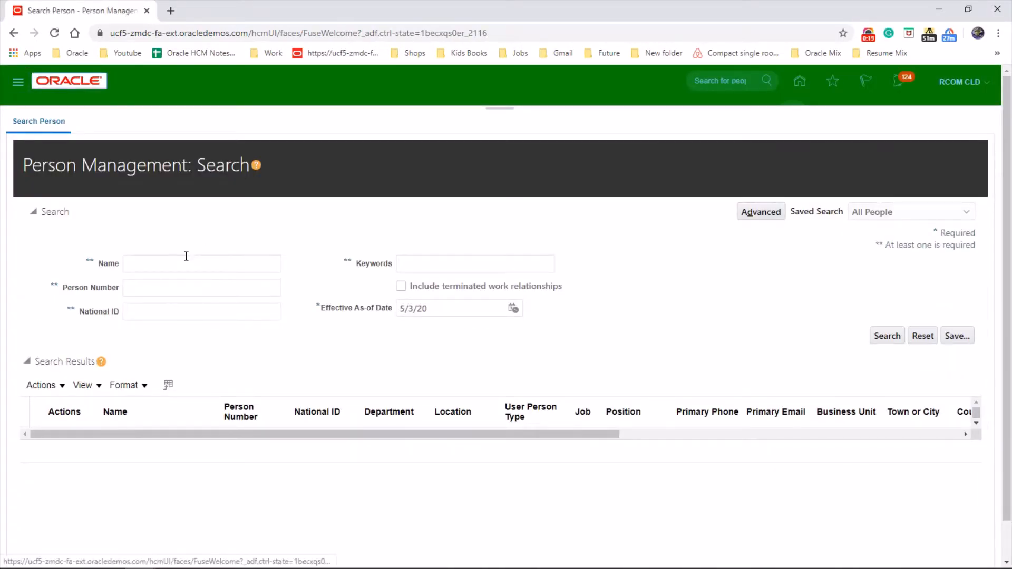
{"action": "type", "text": "LEE"}
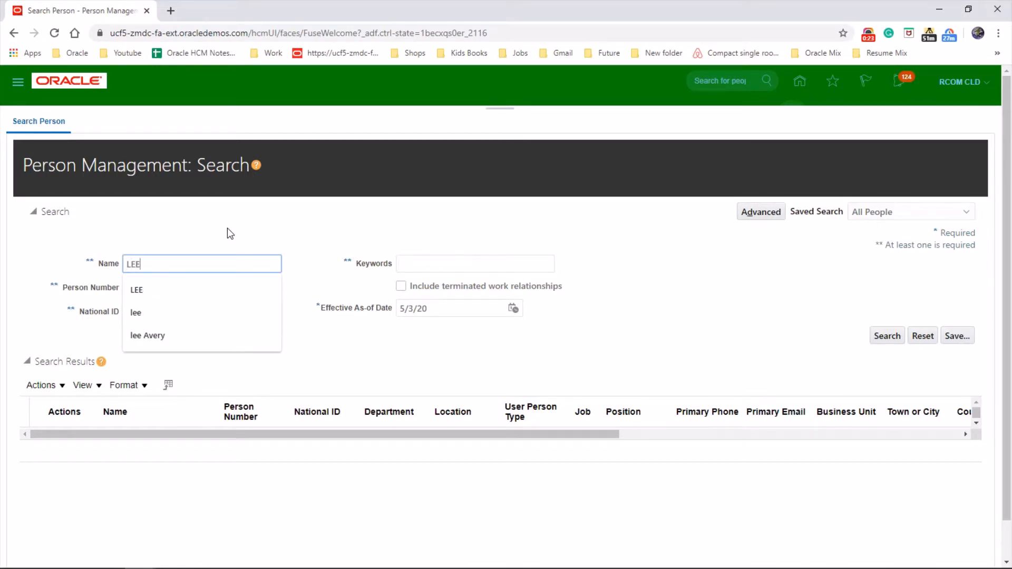
{"action": "mouse_move", "coordinate": [568, 277]}
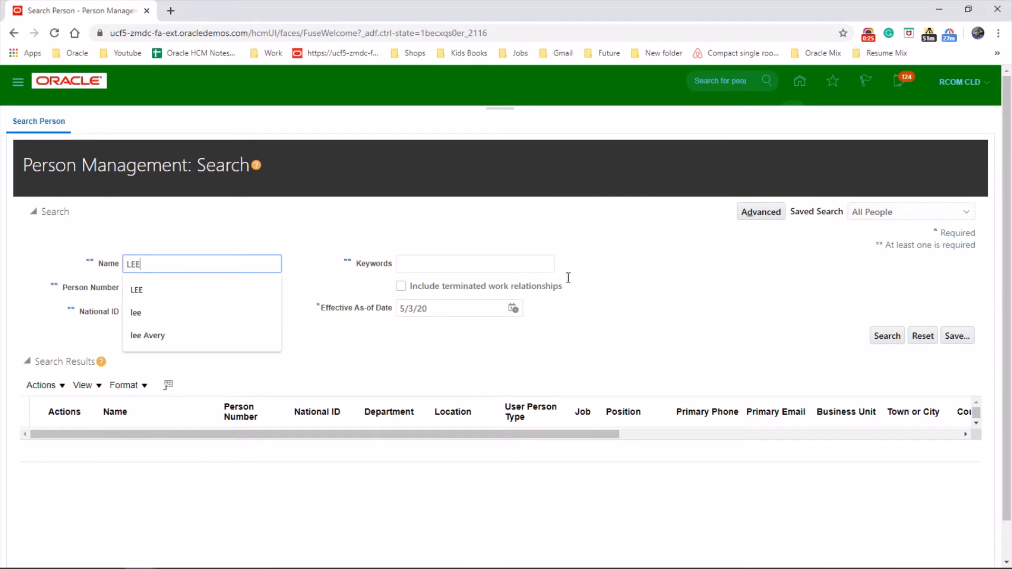
{"action": "left_click", "coordinate": [886, 335]}
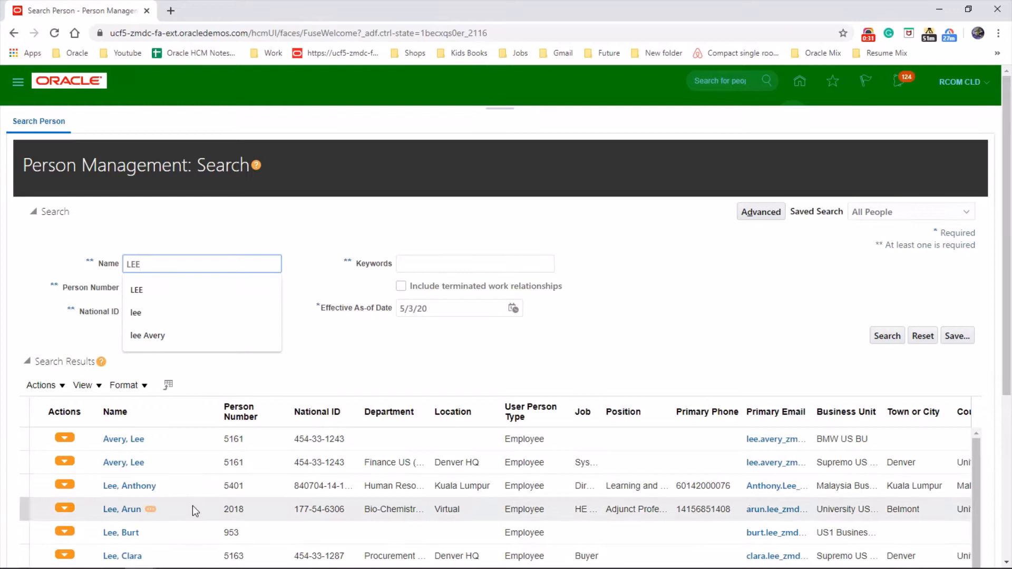
{"action": "mouse_move", "coordinate": [128, 485]}
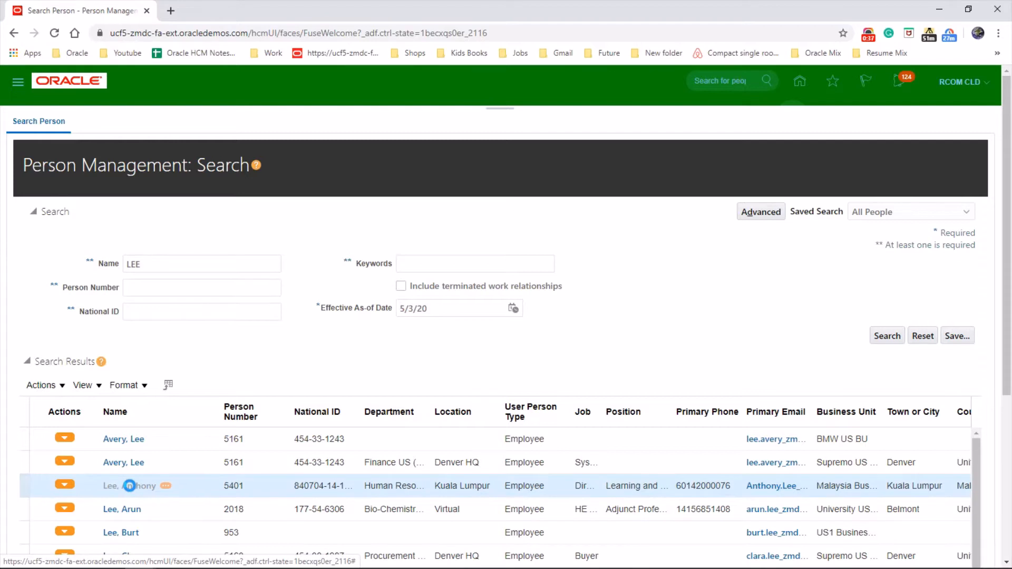
{"action": "left_click", "coordinate": [127, 485]}
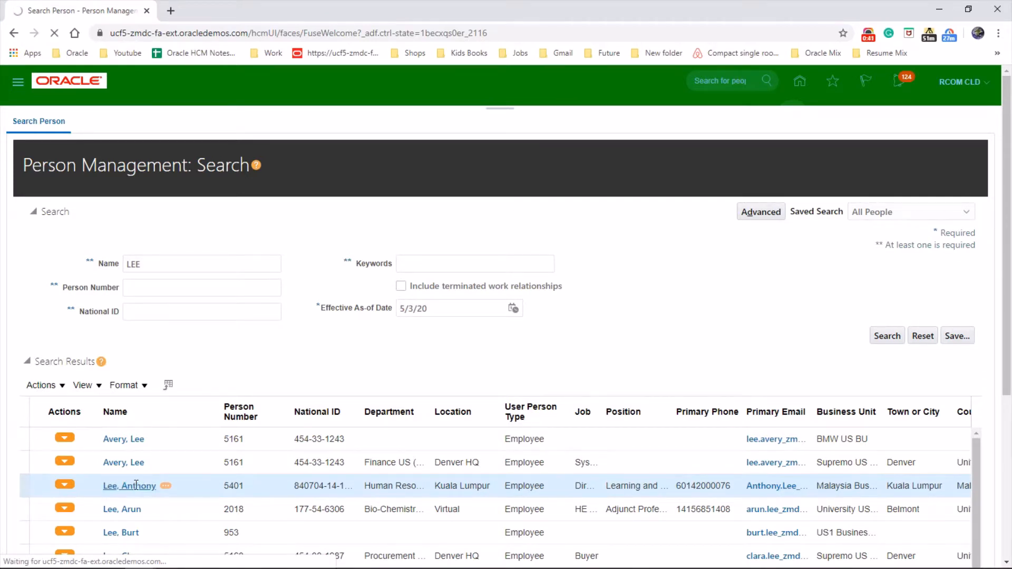
{"action": "left_click", "coordinate": [129, 485]}
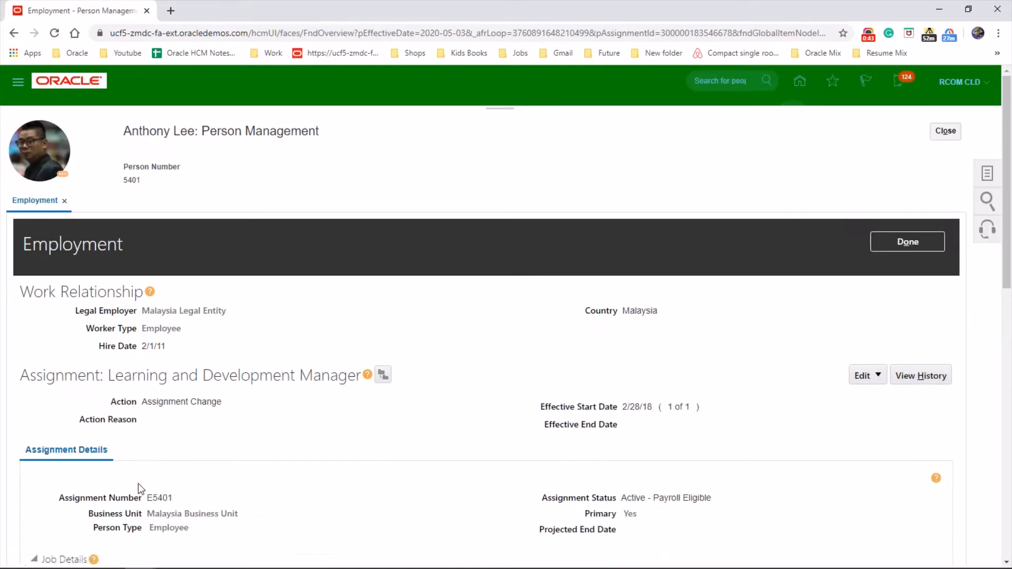
{"action": "mouse_move", "coordinate": [988, 172]}
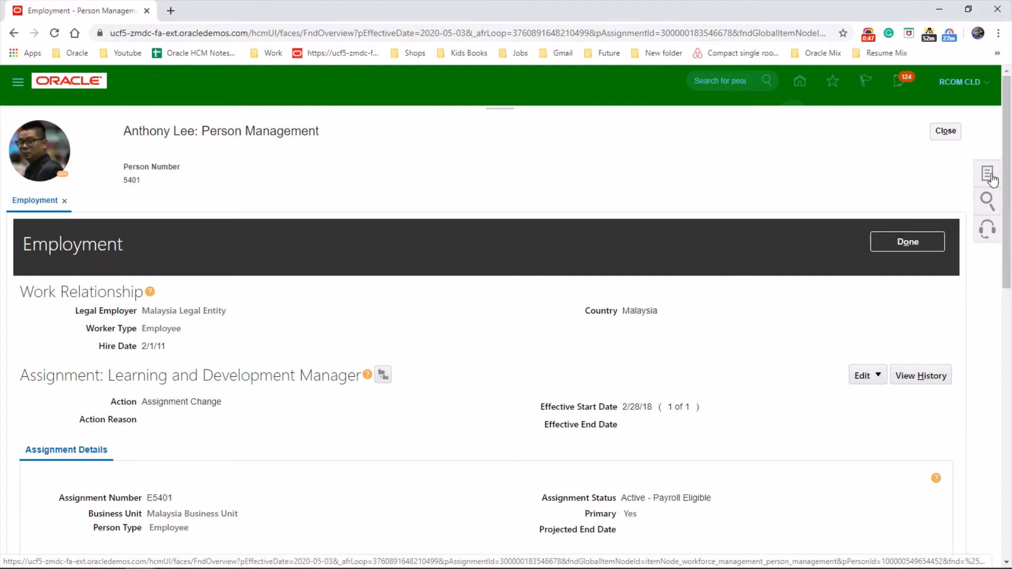
{"action": "left_click", "coordinate": [987, 174]}
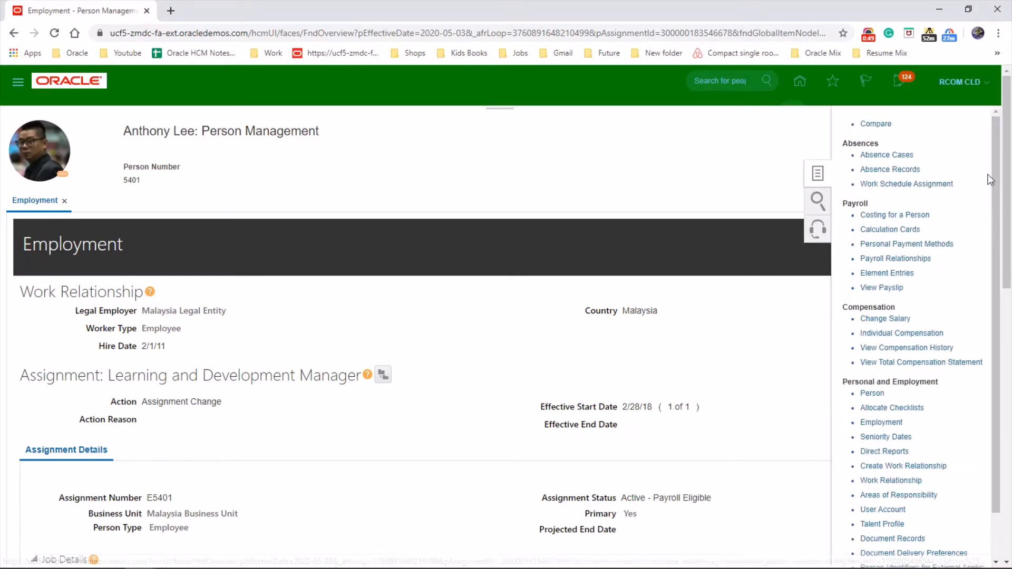
{"action": "mouse_move", "coordinate": [949, 242]}
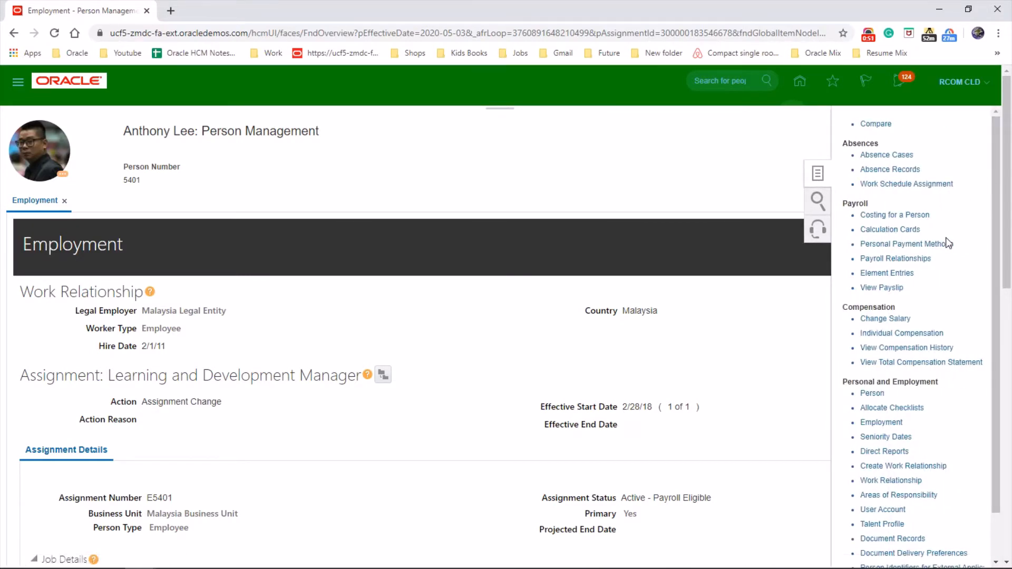
{"action": "mouse_move", "coordinate": [928, 427]}
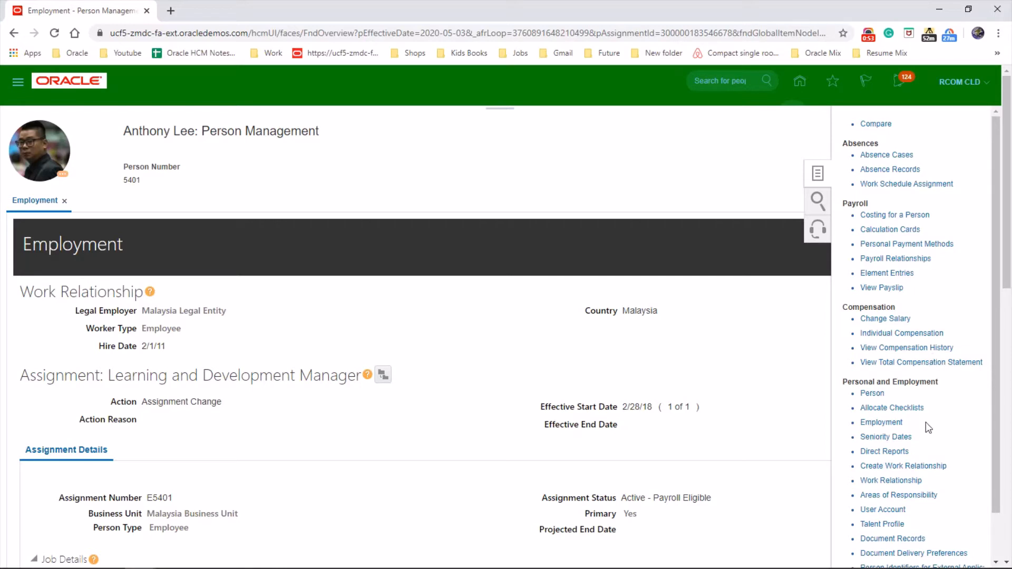
{"action": "mouse_move", "coordinate": [973, 452]}
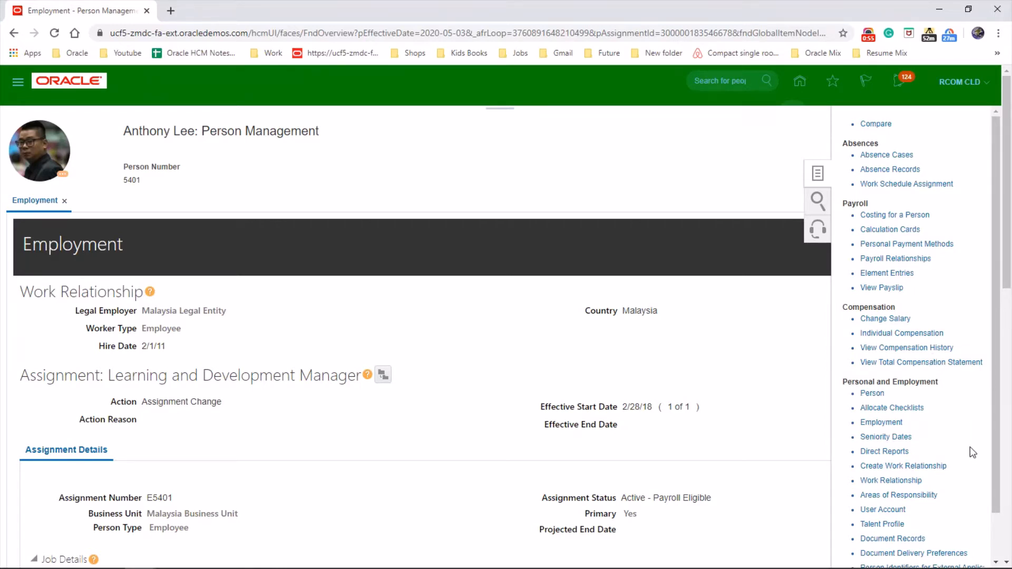
{"action": "mouse_move", "coordinate": [903, 465]}
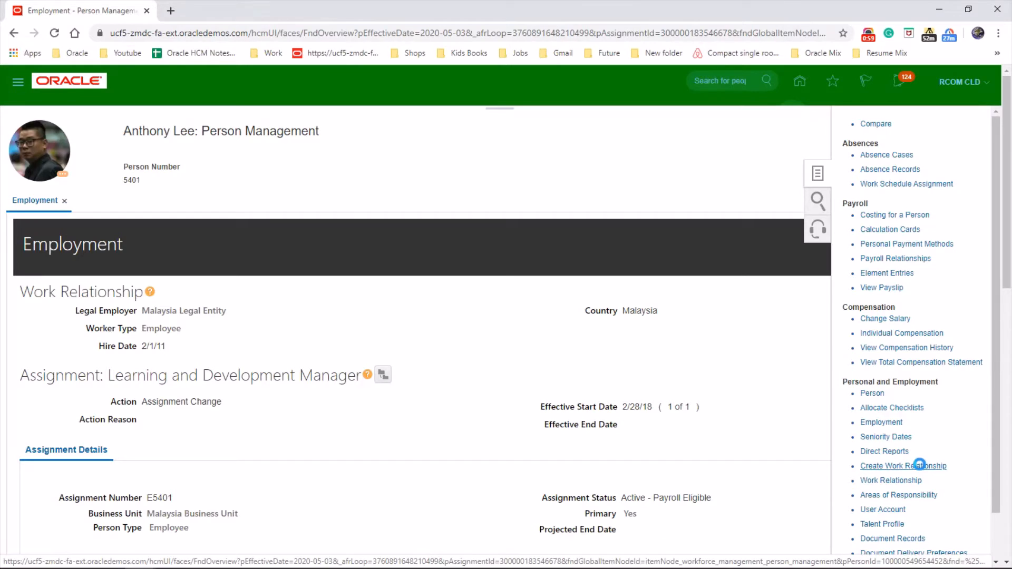
{"action": "left_click", "coordinate": [903, 465]}
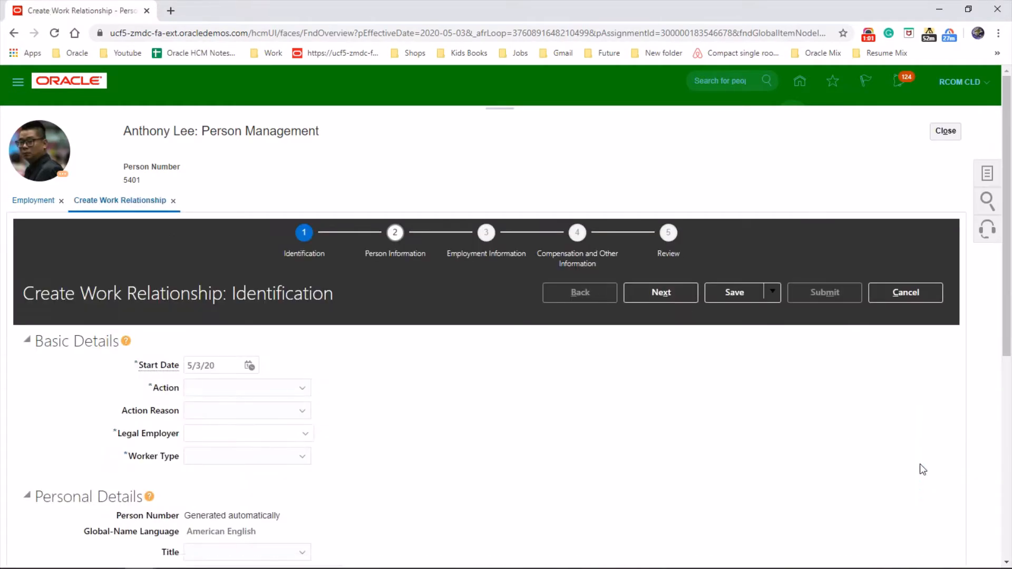
{"action": "mouse_move", "coordinate": [871, 441]}
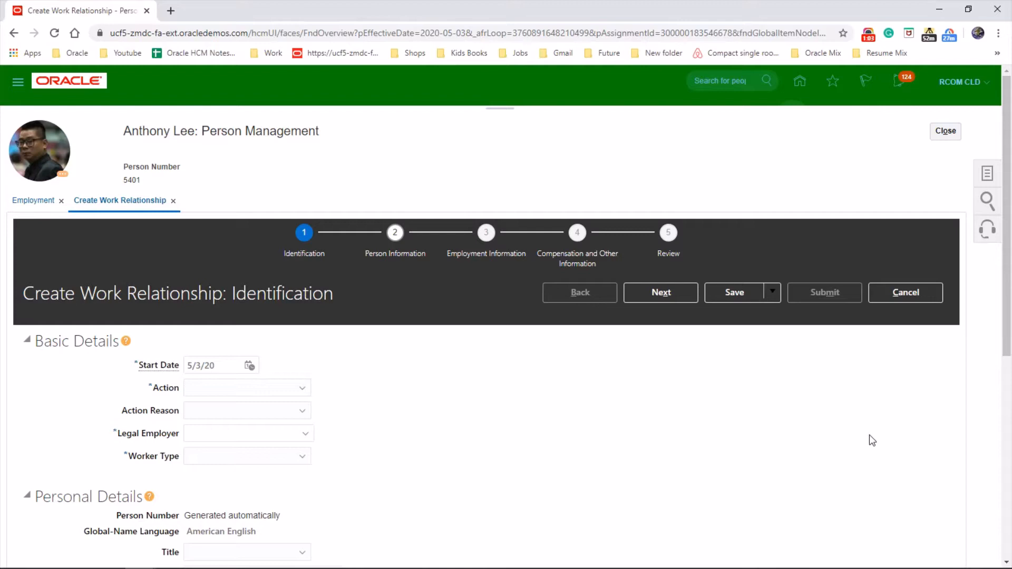
{"action": "mouse_move", "coordinate": [336, 277]}
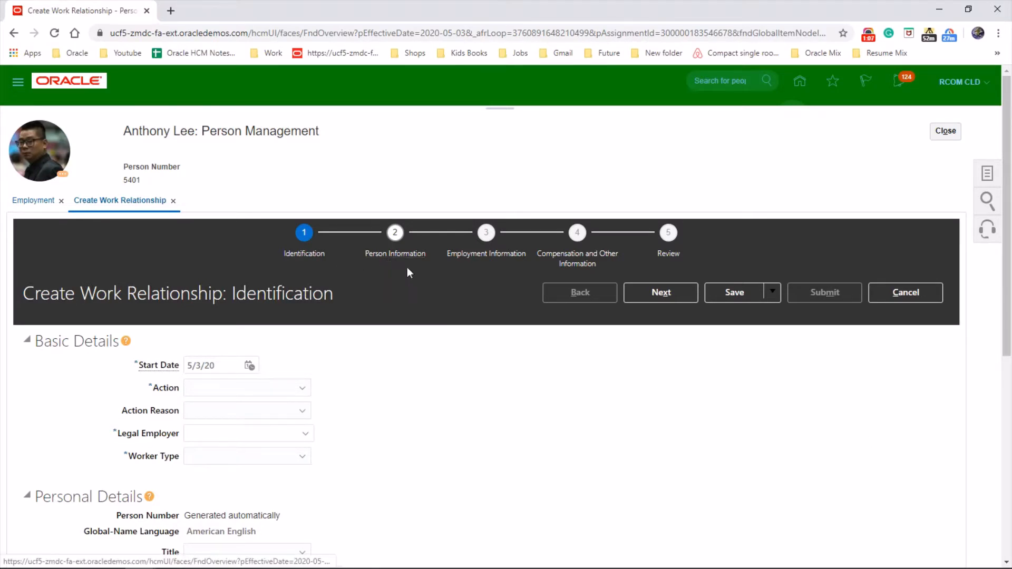
{"action": "mouse_move", "coordinate": [510, 266]}
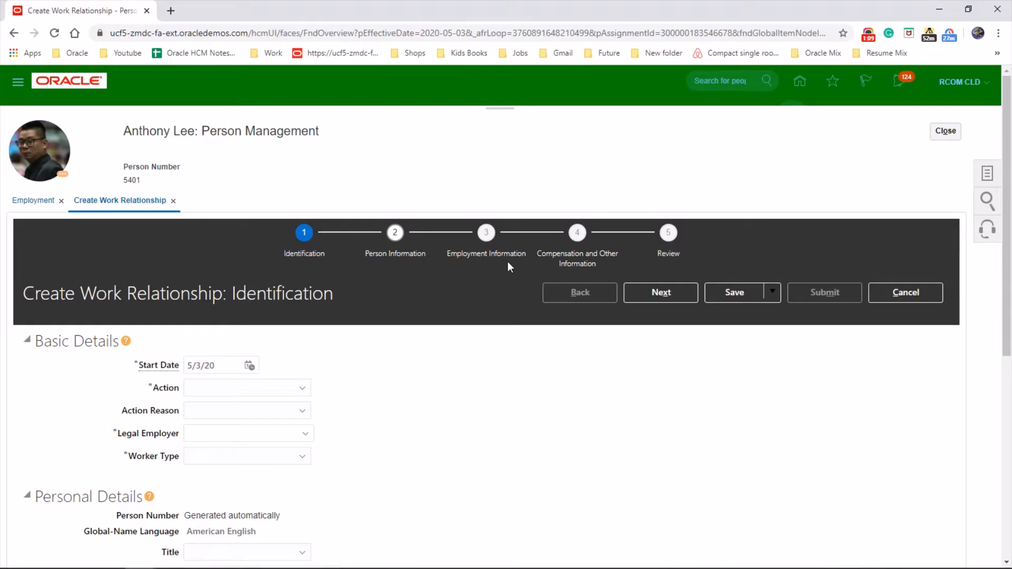
{"action": "mouse_move", "coordinate": [607, 274]}
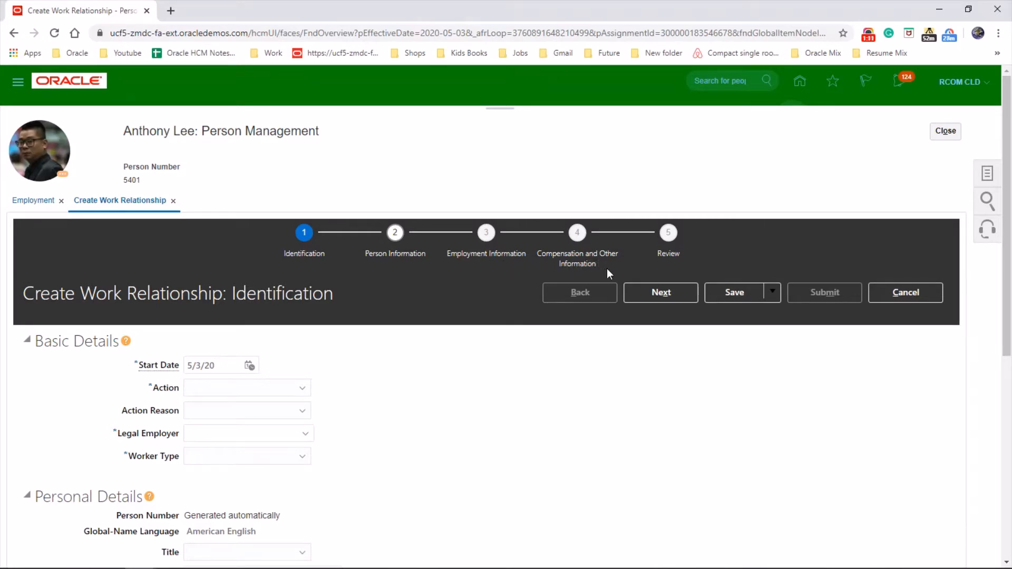
{"action": "mouse_move", "coordinate": [677, 266]}
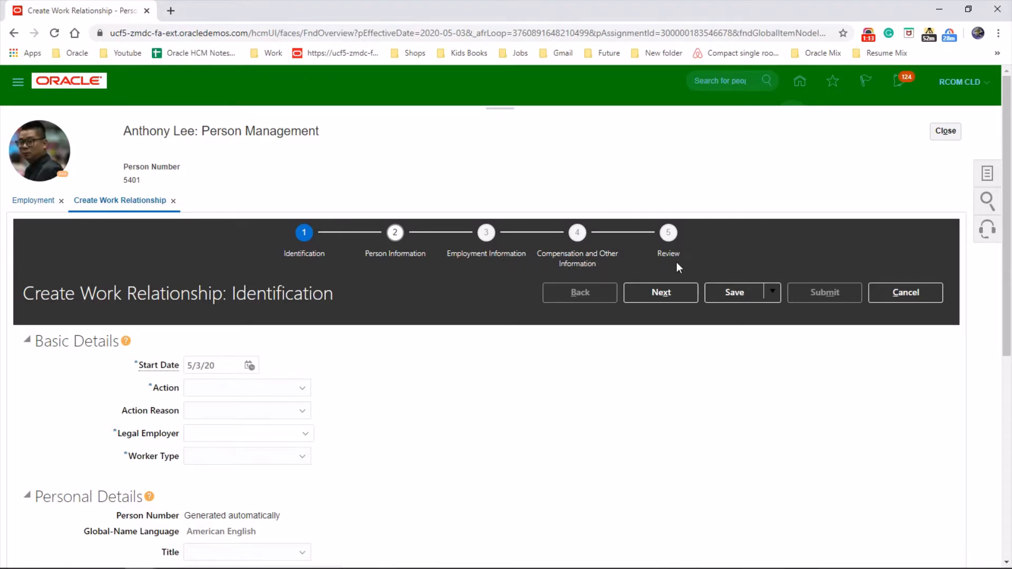
{"action": "mouse_move", "coordinate": [399, 360]}
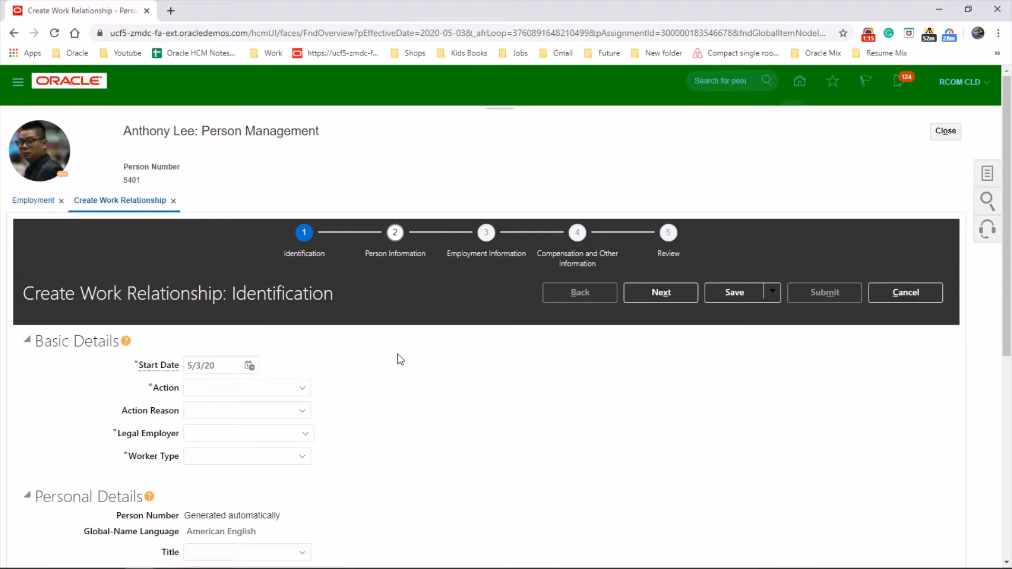
{"action": "scroll", "scroll_direction": "down", "scroll_amount": 3}
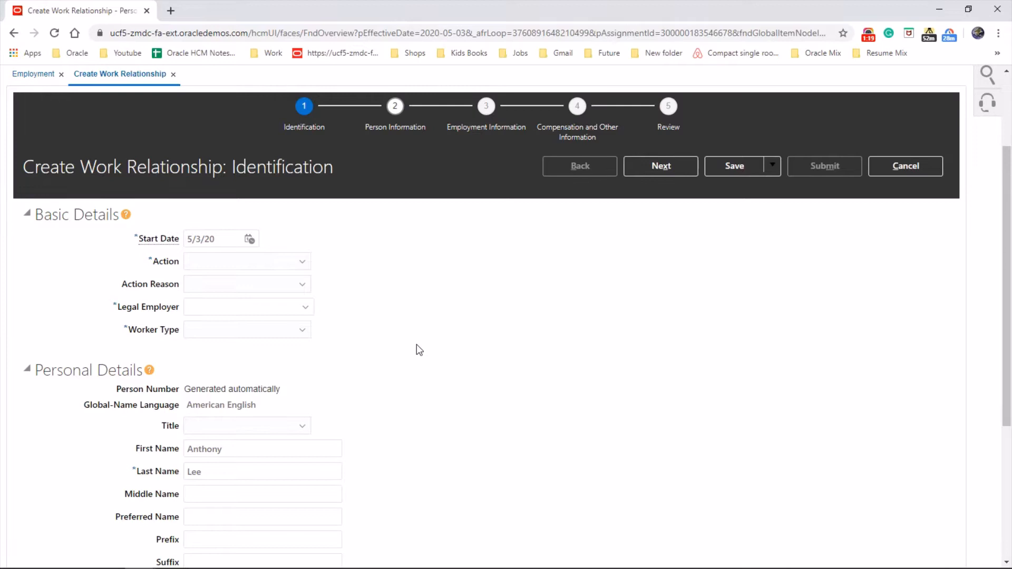
{"action": "mouse_move", "coordinate": [361, 347]}
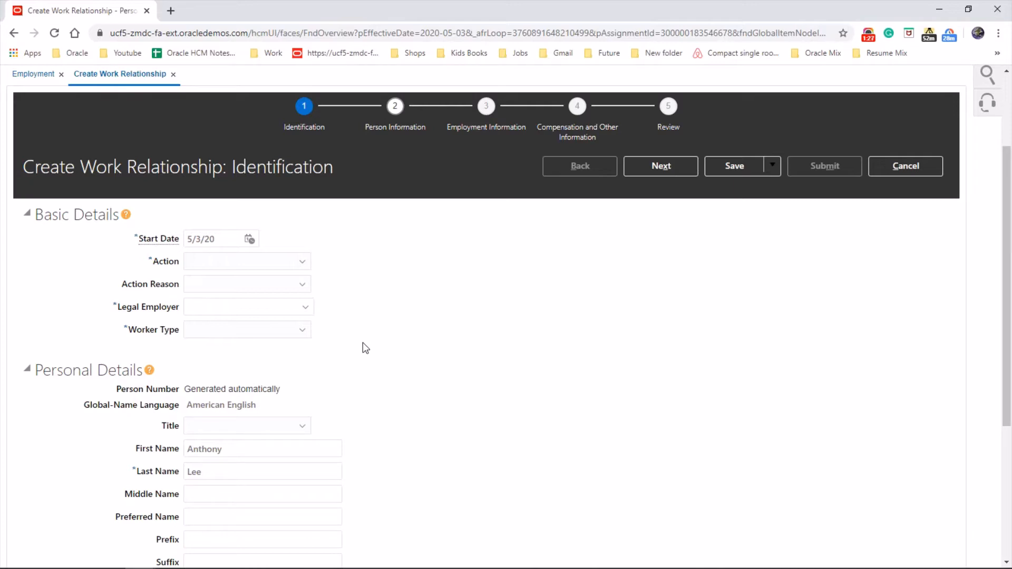
{"action": "mouse_move", "coordinate": [369, 346]}
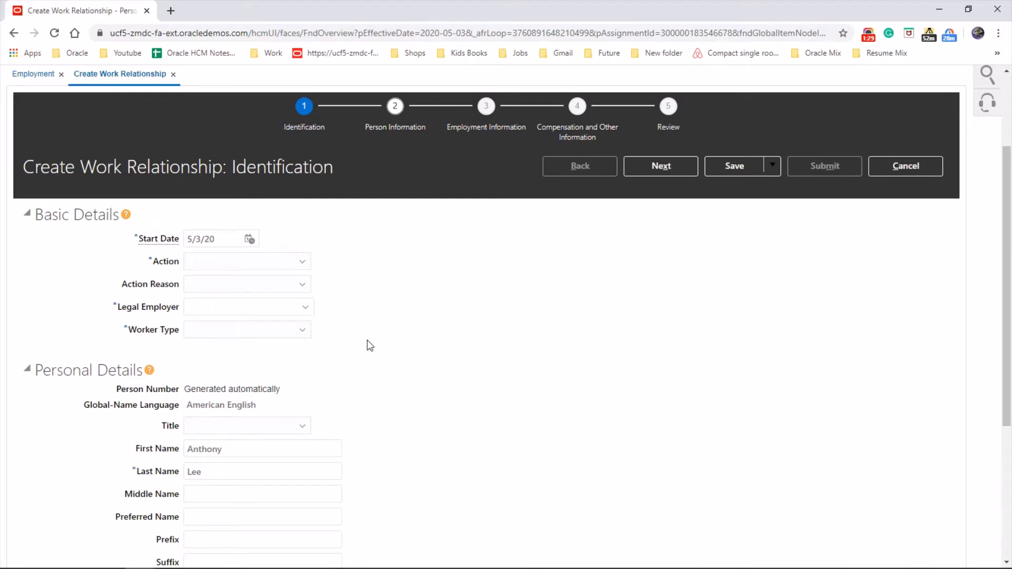
{"action": "mouse_move", "coordinate": [314, 260]}
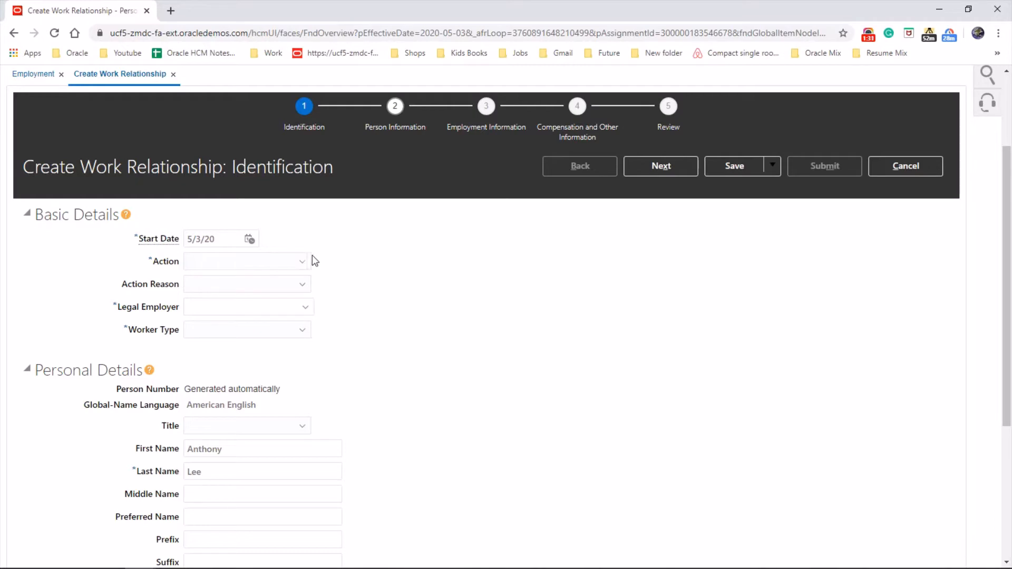
{"action": "mouse_move", "coordinate": [310, 268]}
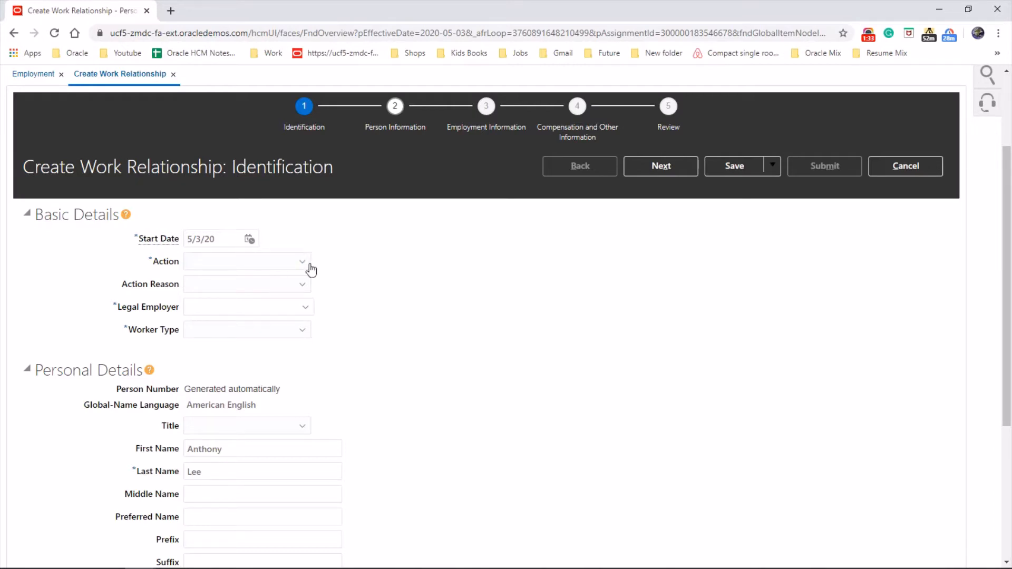
Set the action to Add Employee Work Relationship and begin searching for a legal employer
{"action": "left_click", "coordinate": [301, 262]}
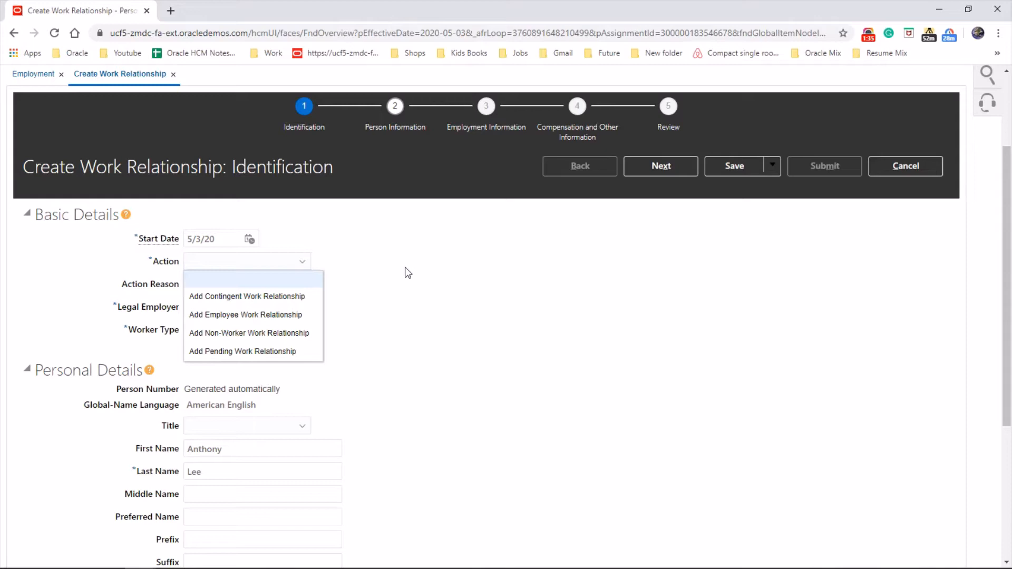
{"action": "mouse_move", "coordinate": [342, 295]}
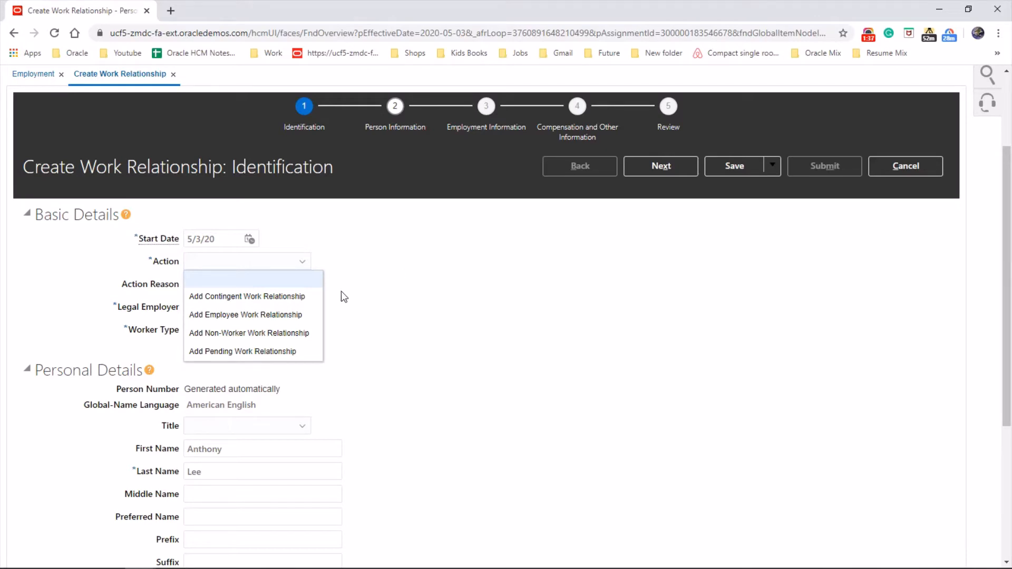
{"action": "left_click", "coordinate": [245, 314]}
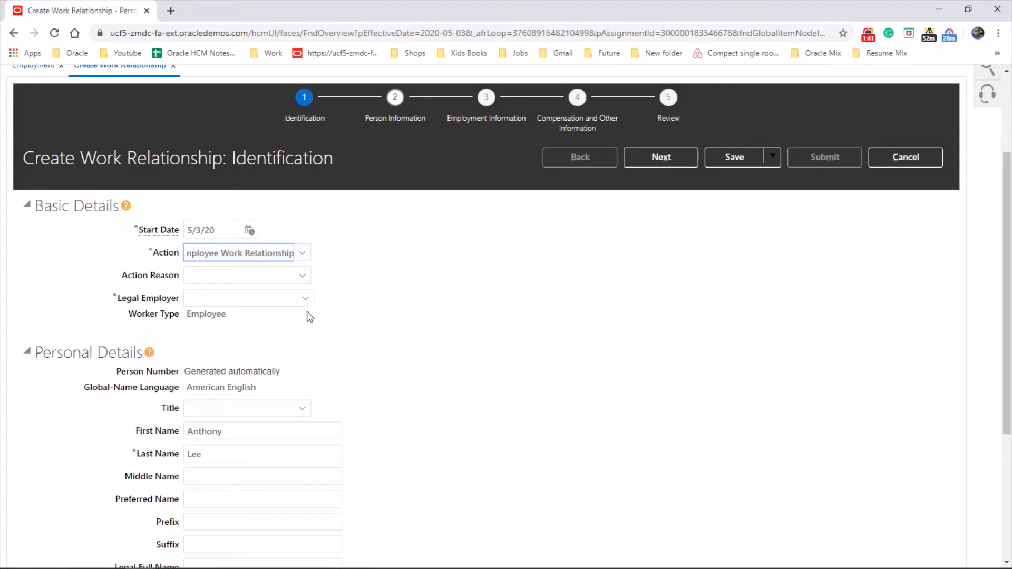
{"action": "left_click", "coordinate": [303, 297]}
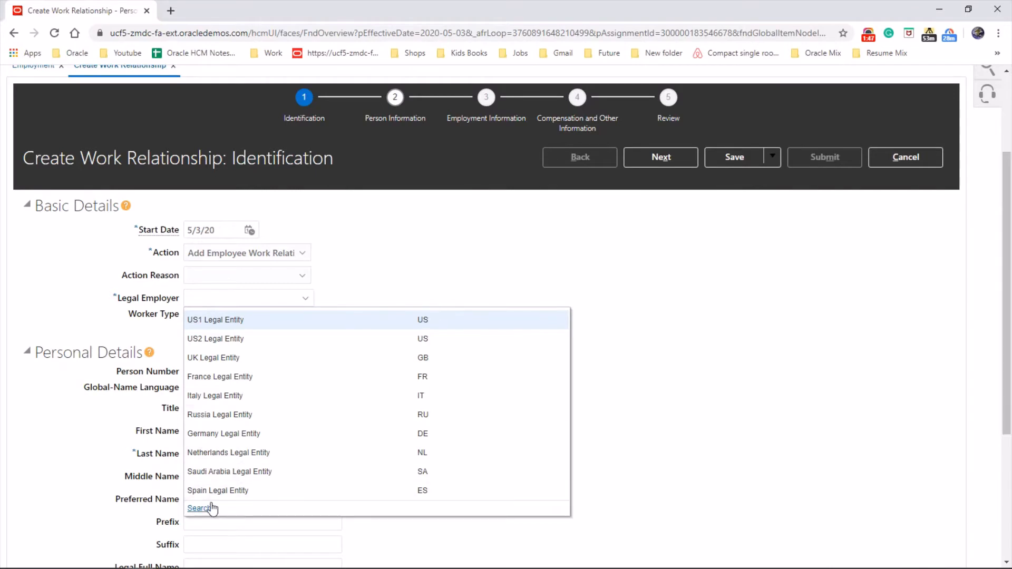
{"action": "left_click", "coordinate": [215, 319]}
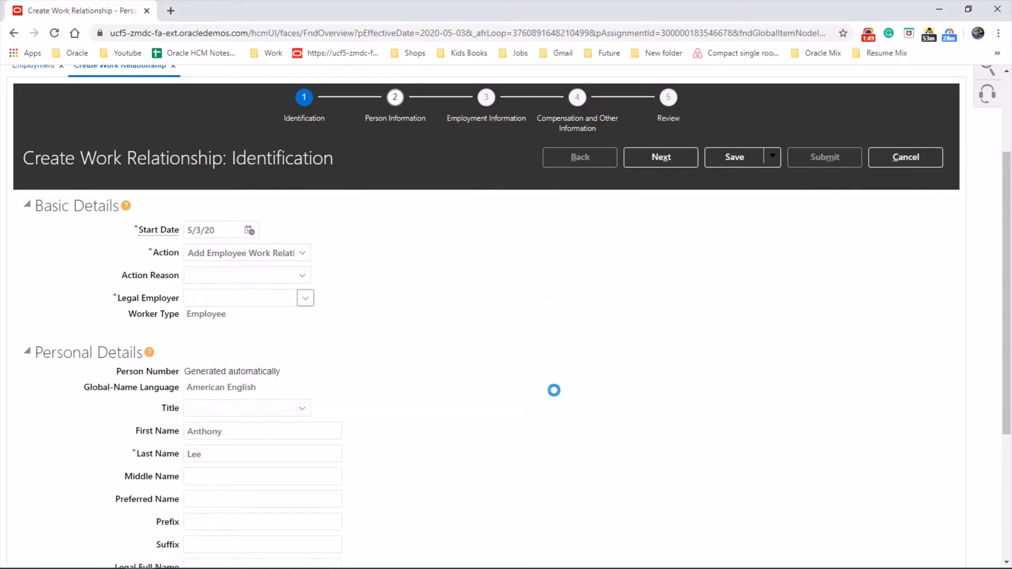
Try BMW US Legal Entity as legal employer and dismiss the missing legislative data group error
{"action": "left_click", "coordinate": [305, 298]}
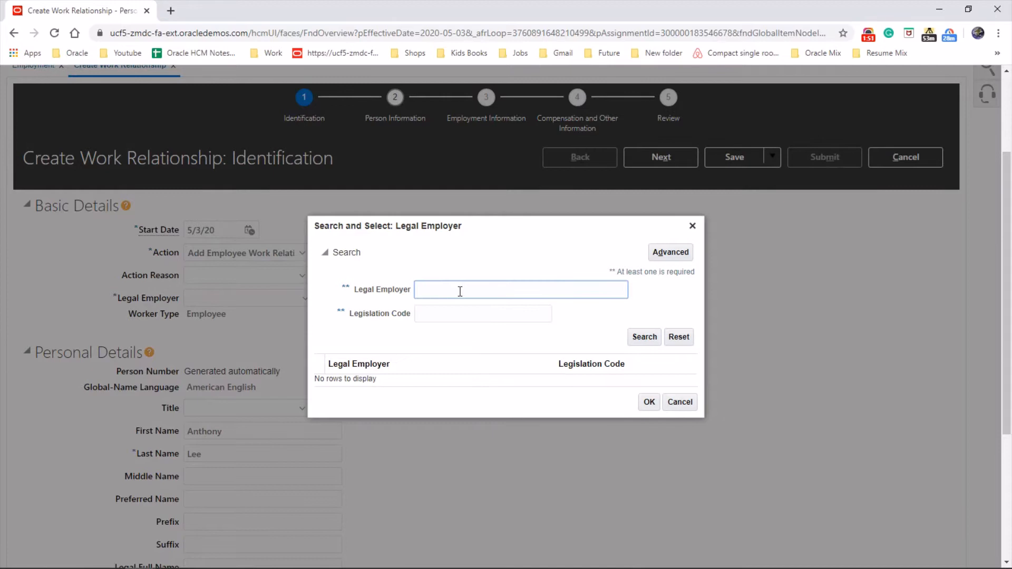
{"action": "type", "text": "BMW"}
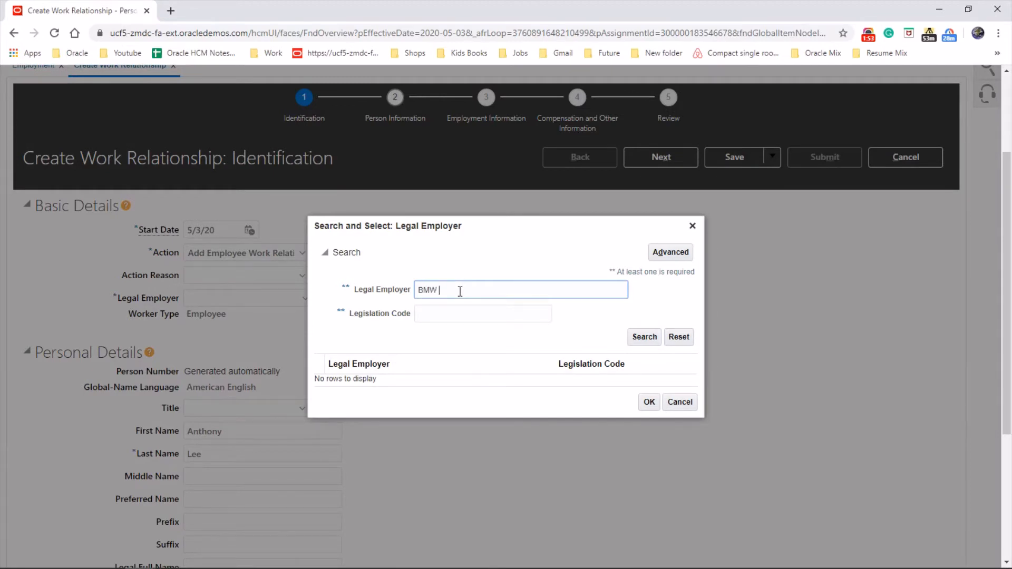
{"action": "type", "text": "US"}
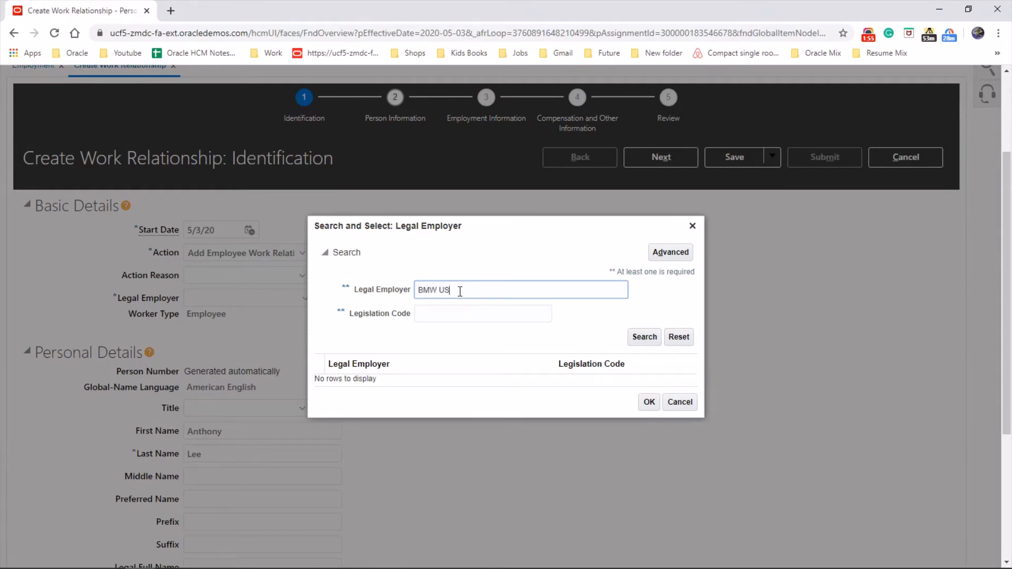
{"action": "left_click", "coordinate": [643, 338]}
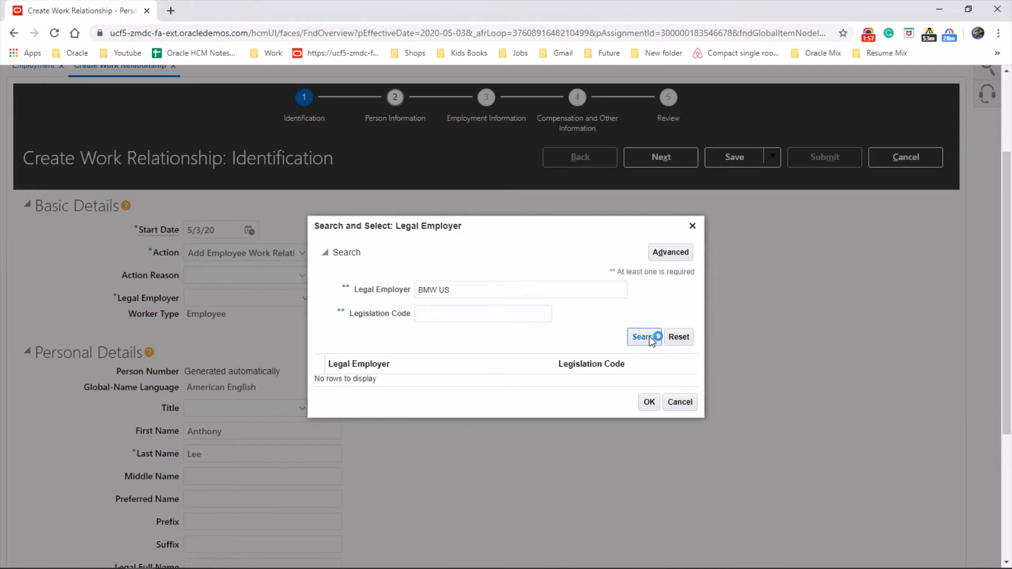
{"action": "left_click", "coordinate": [643, 337]}
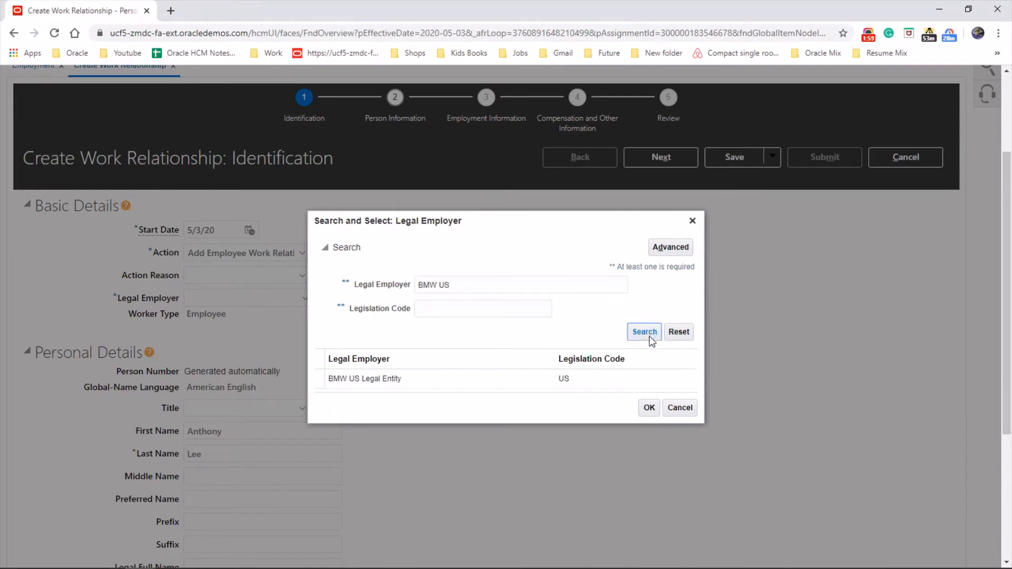
{"action": "left_click", "coordinate": [364, 378]}
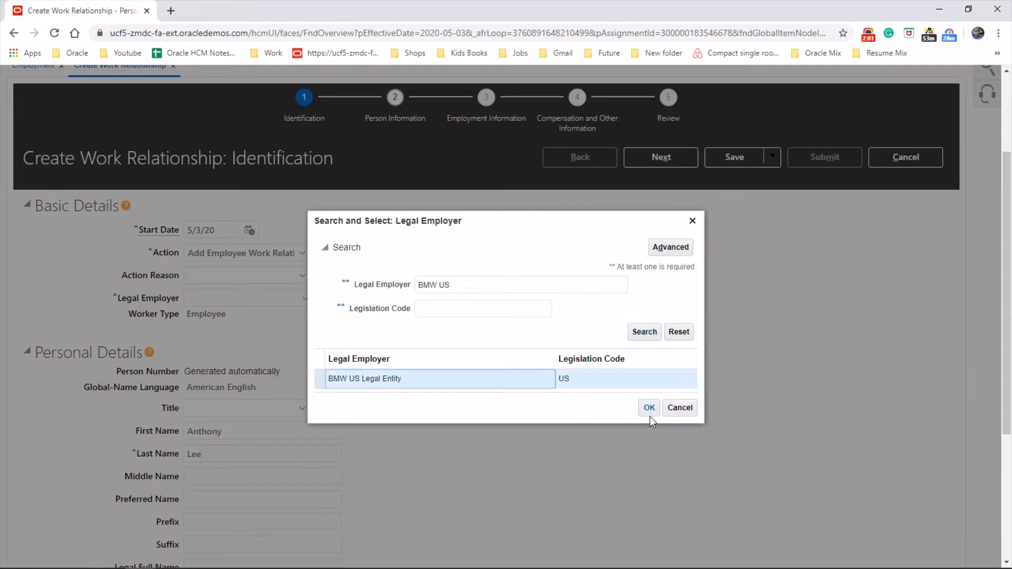
{"action": "left_click", "coordinate": [648, 407]}
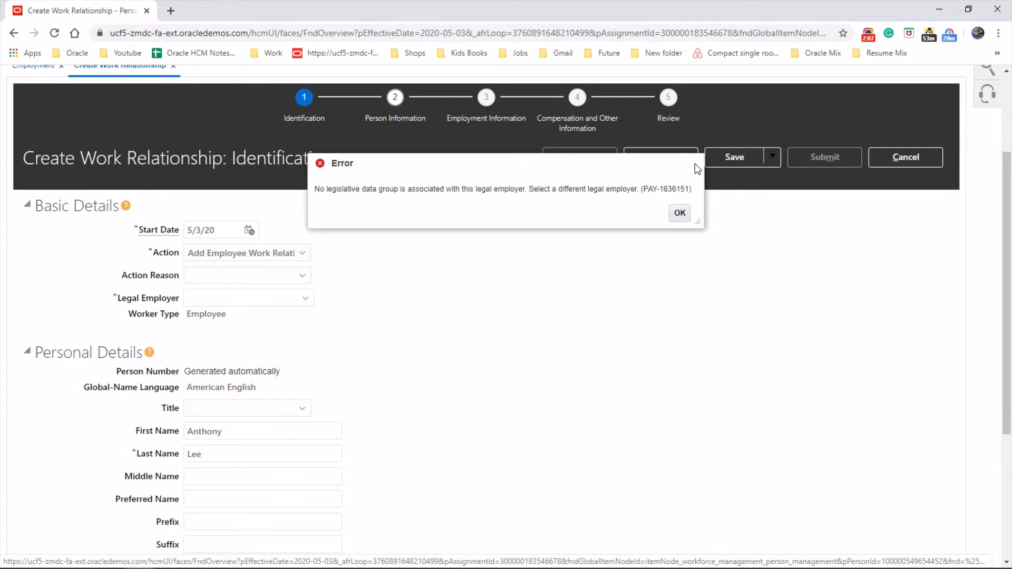
{"action": "left_click", "coordinate": [678, 213]}
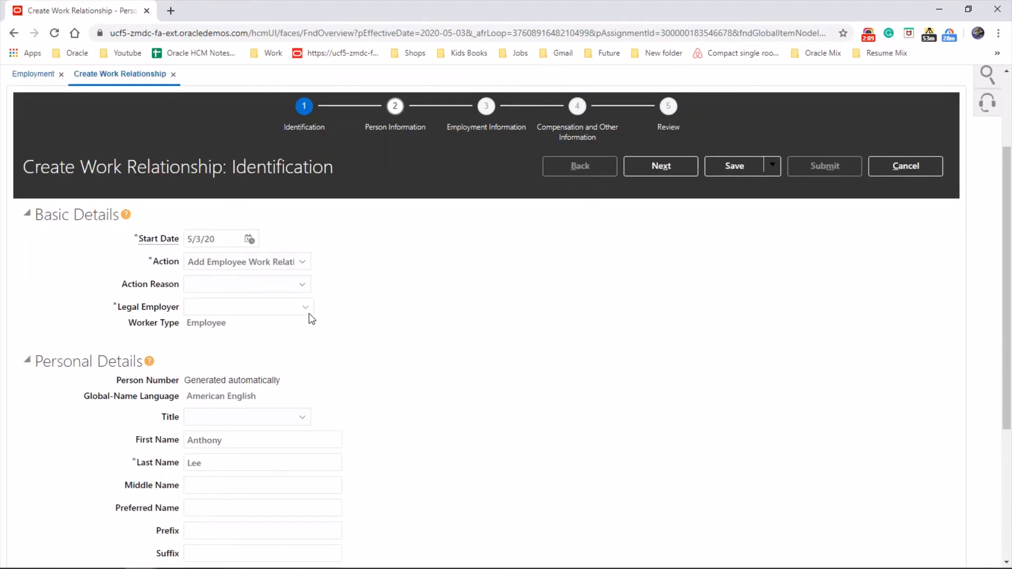
Search BMW UK and set BMW UK LE as the legal employer
{"action": "left_click", "coordinate": [305, 307]}
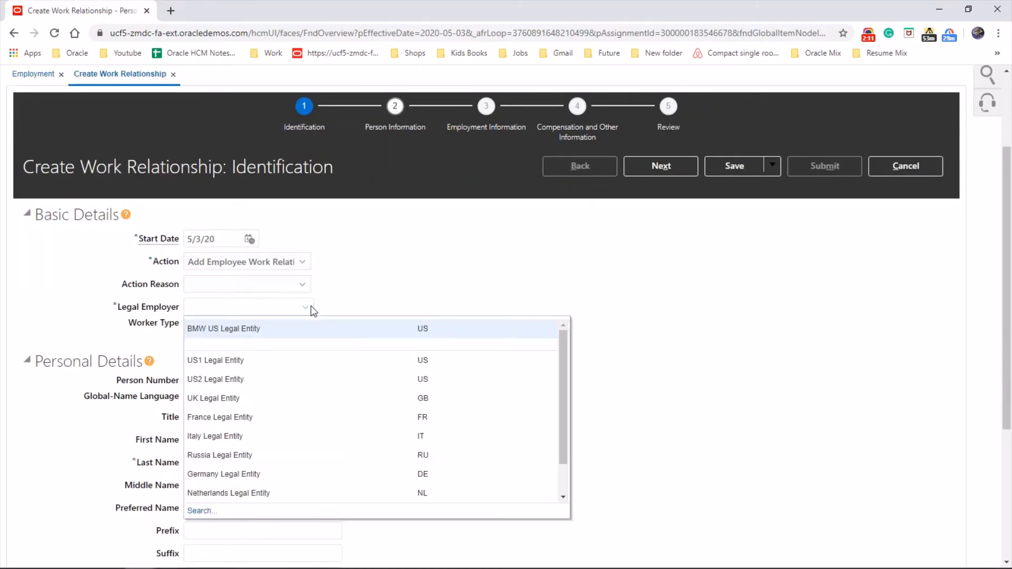
{"action": "mouse_move", "coordinate": [243, 380]}
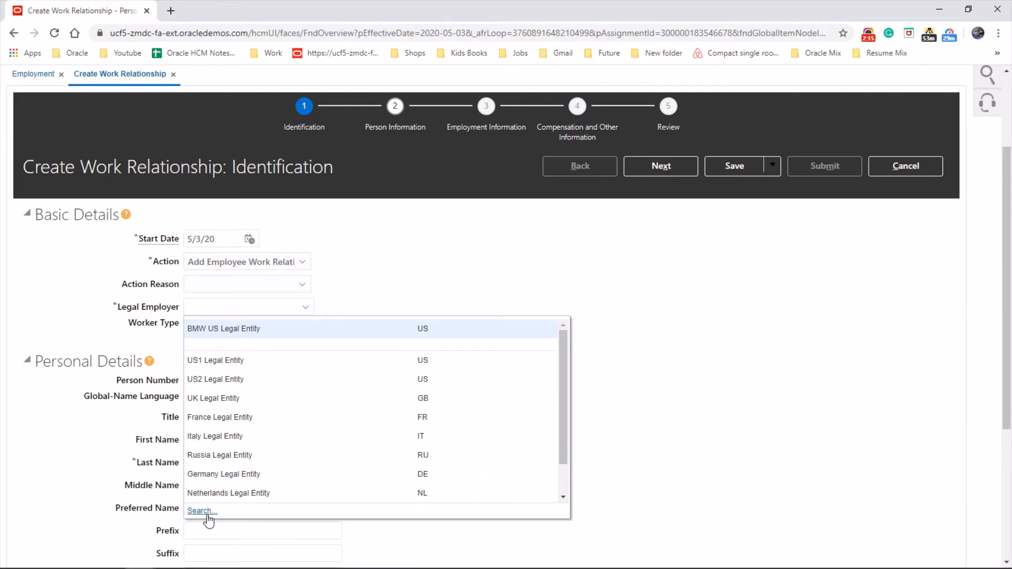
{"action": "left_click", "coordinate": [222, 329]}
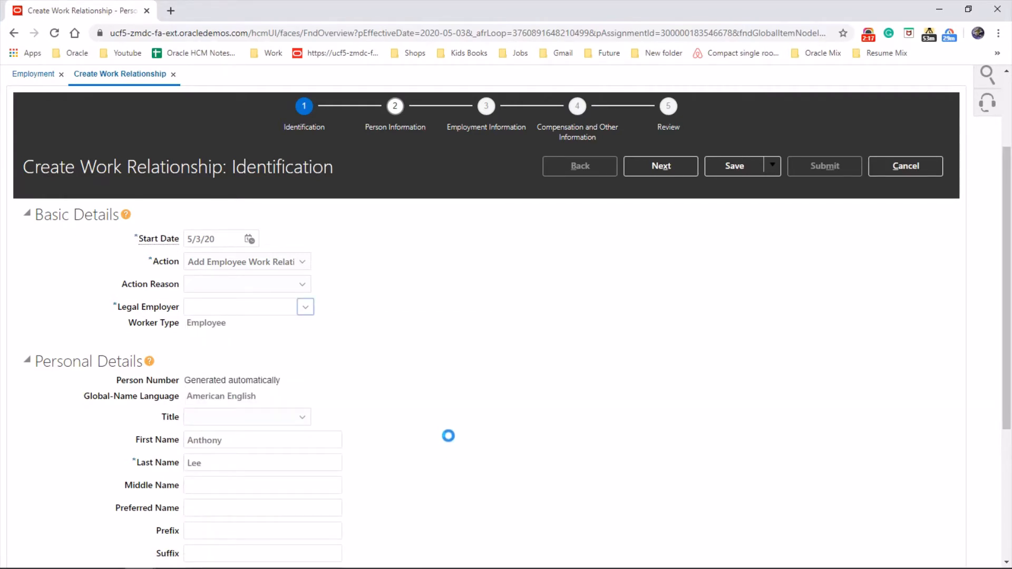
{"action": "left_click", "coordinate": [305, 307]}
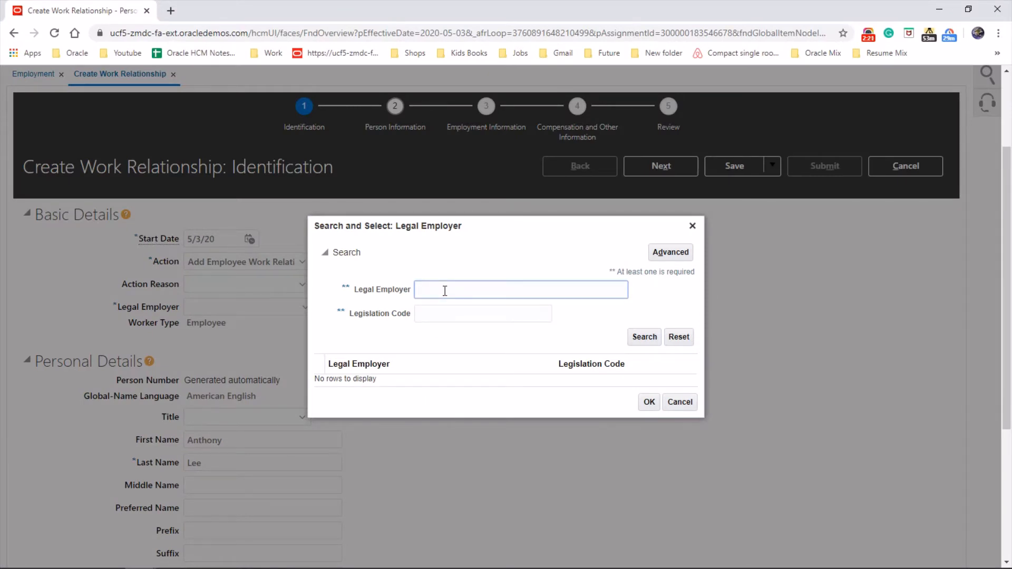
{"action": "type", "text": "BMW UK"}
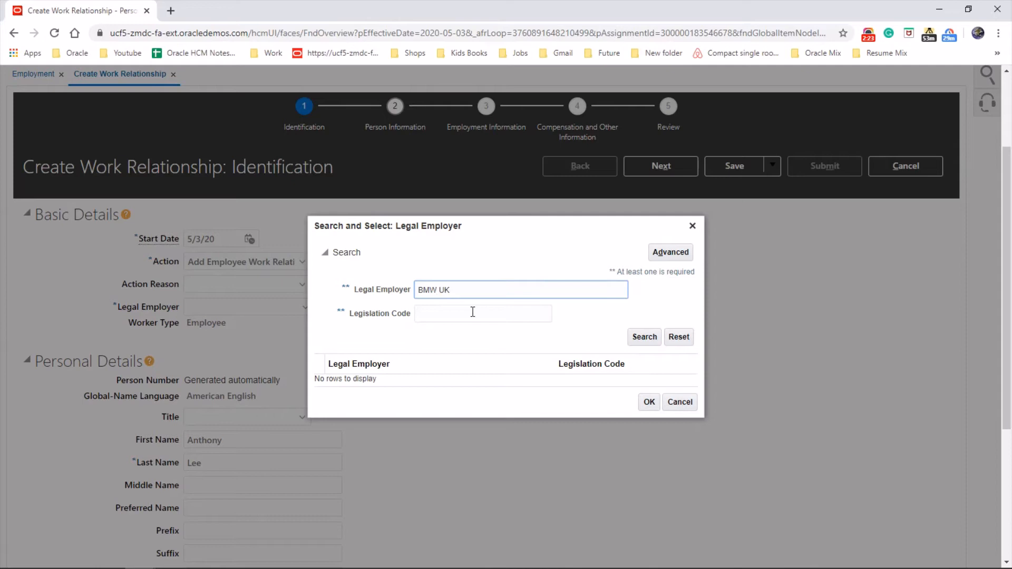
{"action": "left_click", "coordinate": [643, 336]}
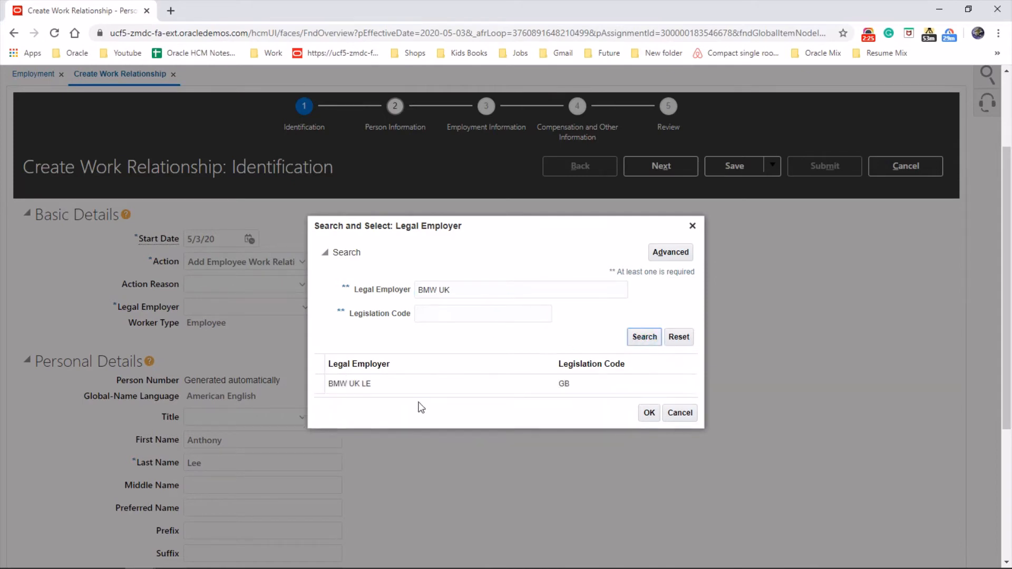
{"action": "left_click", "coordinate": [349, 384]}
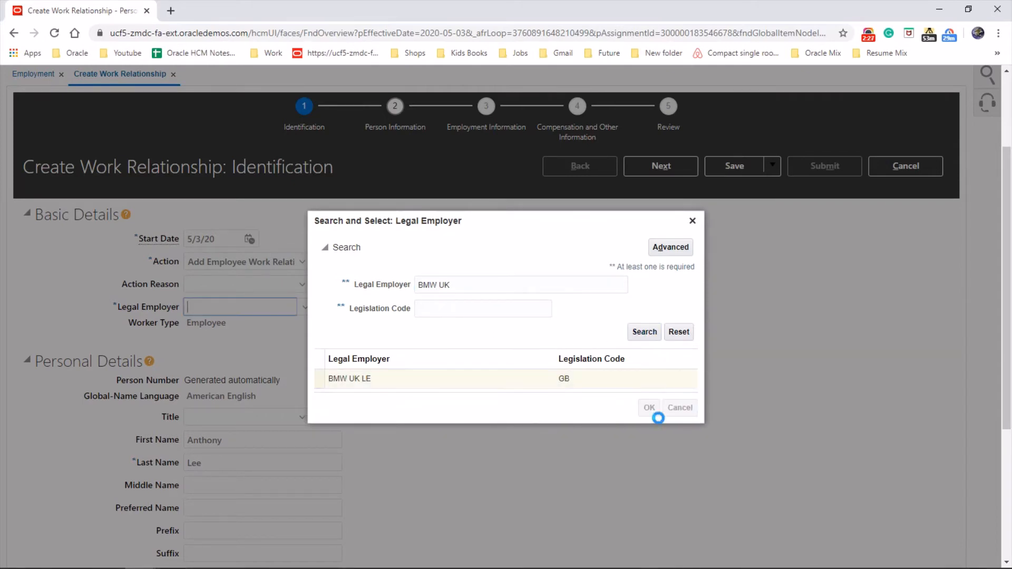
{"action": "left_click", "coordinate": [650, 406]}
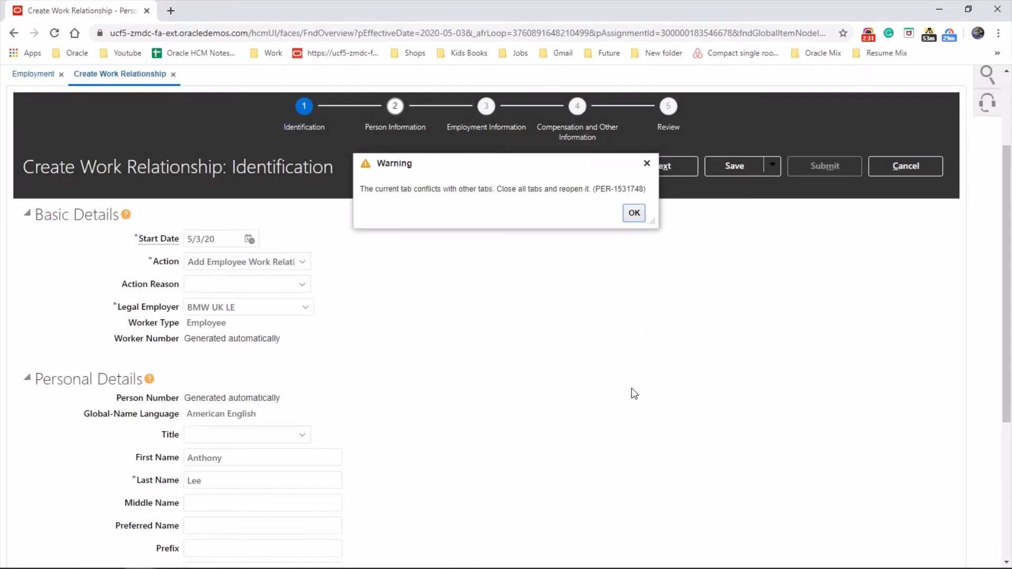
{"action": "mouse_move", "coordinate": [402, 227]}
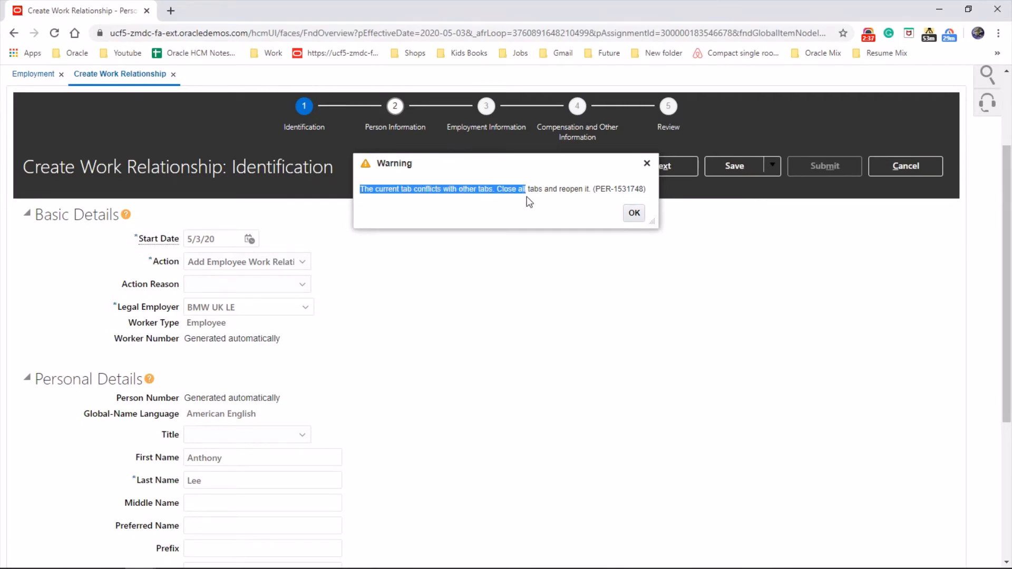
{"action": "mouse_move", "coordinate": [33, 73]}
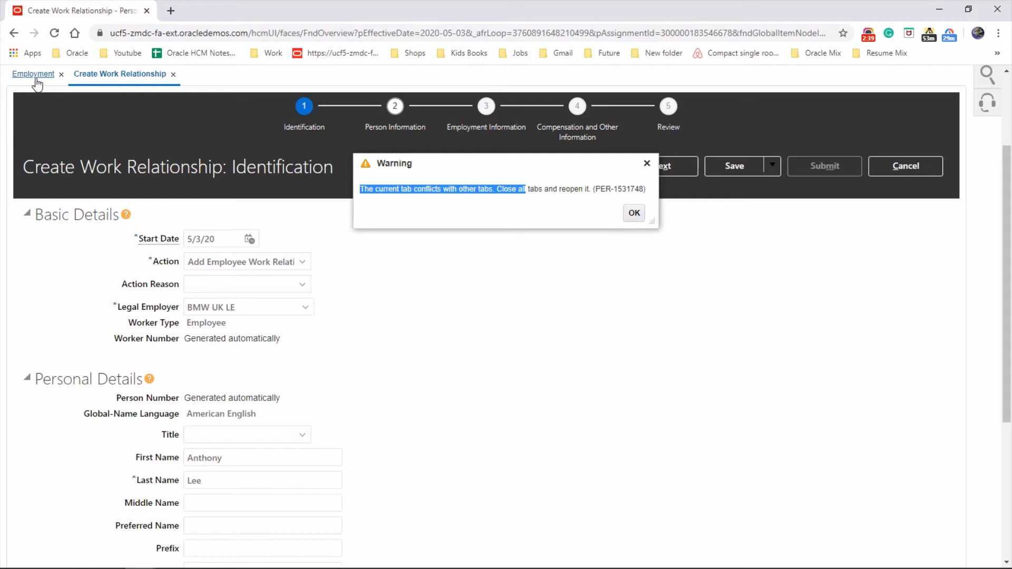
{"action": "mouse_move", "coordinate": [647, 198]}
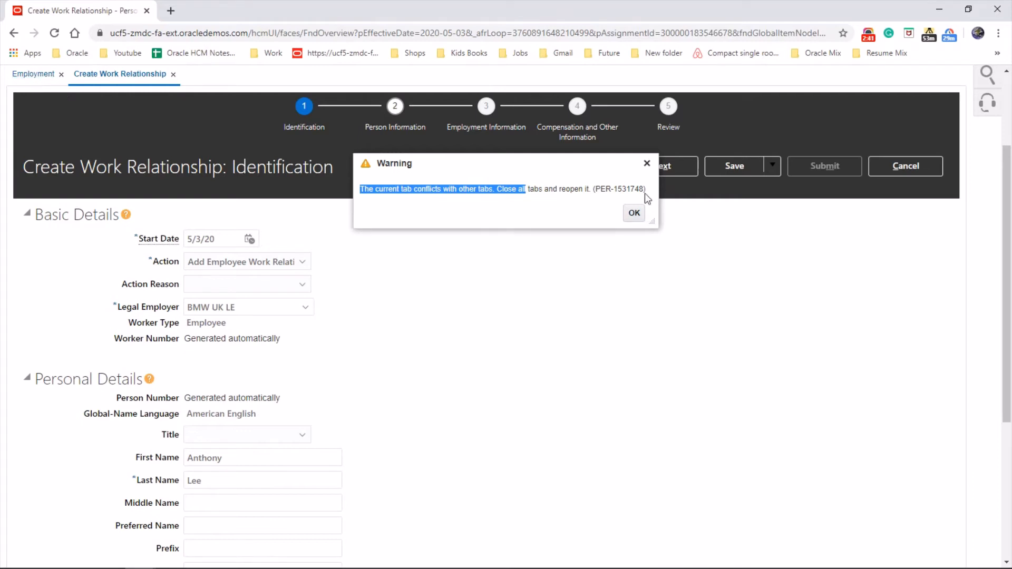
Dismiss the tab-conflict warning and advance to the Person Information step
{"action": "left_click", "coordinate": [634, 213]}
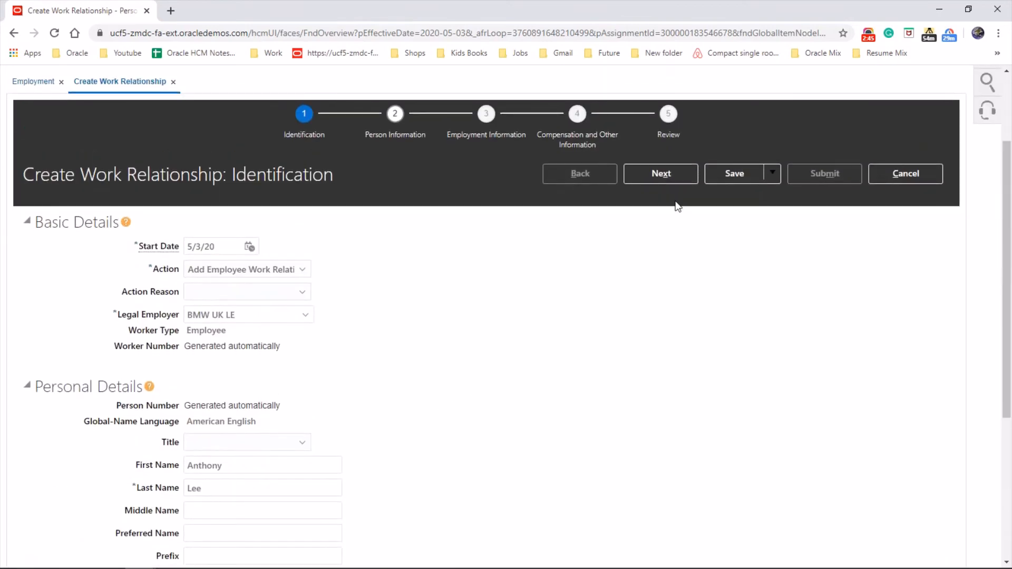
{"action": "left_click", "coordinate": [659, 174]}
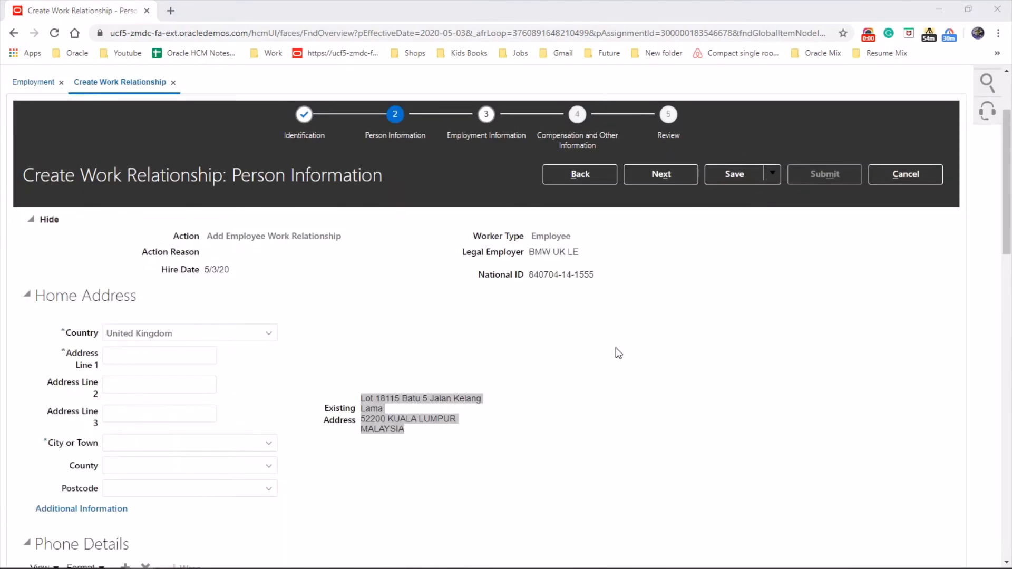
{"action": "mouse_move", "coordinate": [472, 330]}
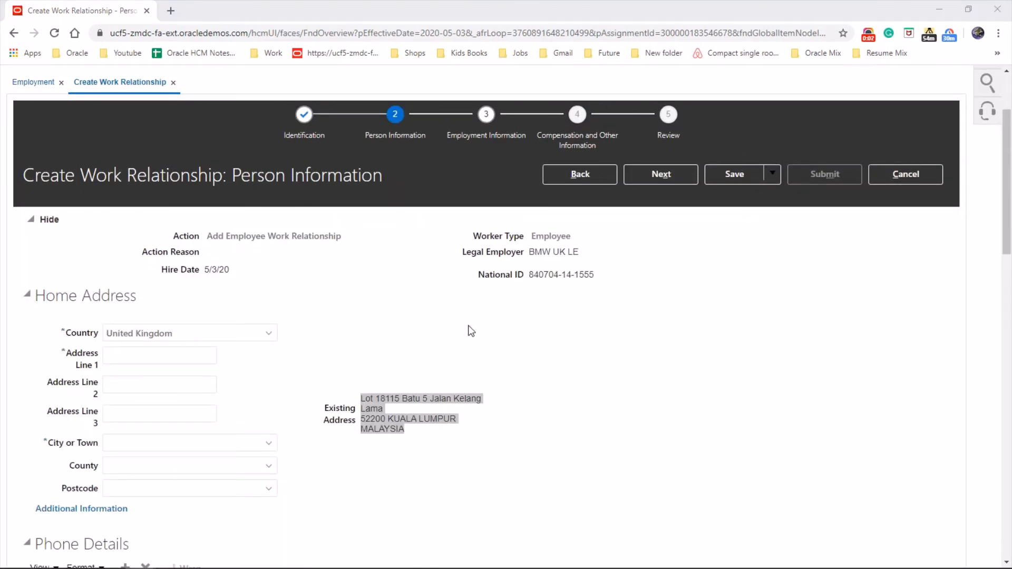
{"action": "mouse_move", "coordinate": [485, 483]}
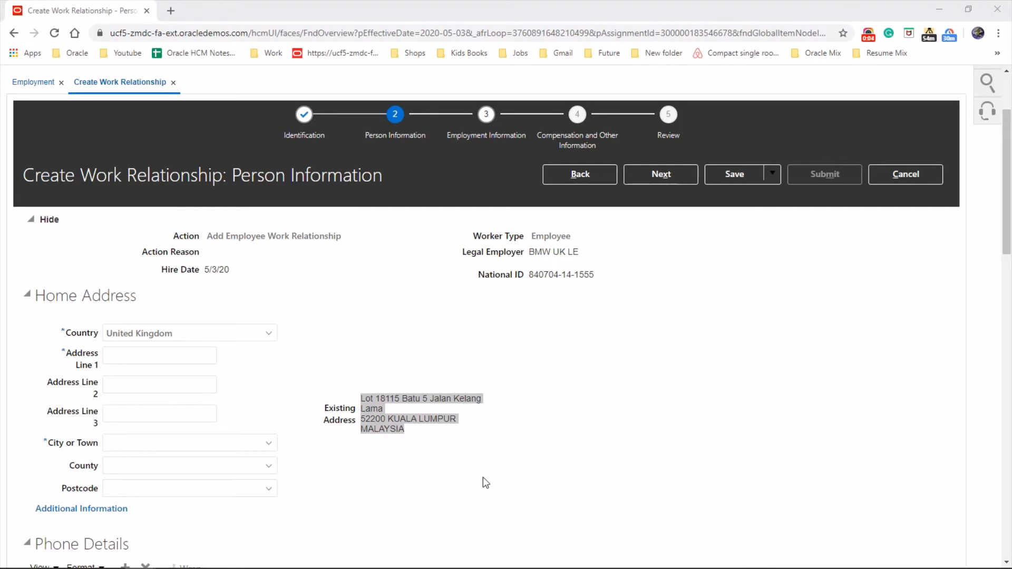
{"action": "mouse_move", "coordinate": [584, 334]}
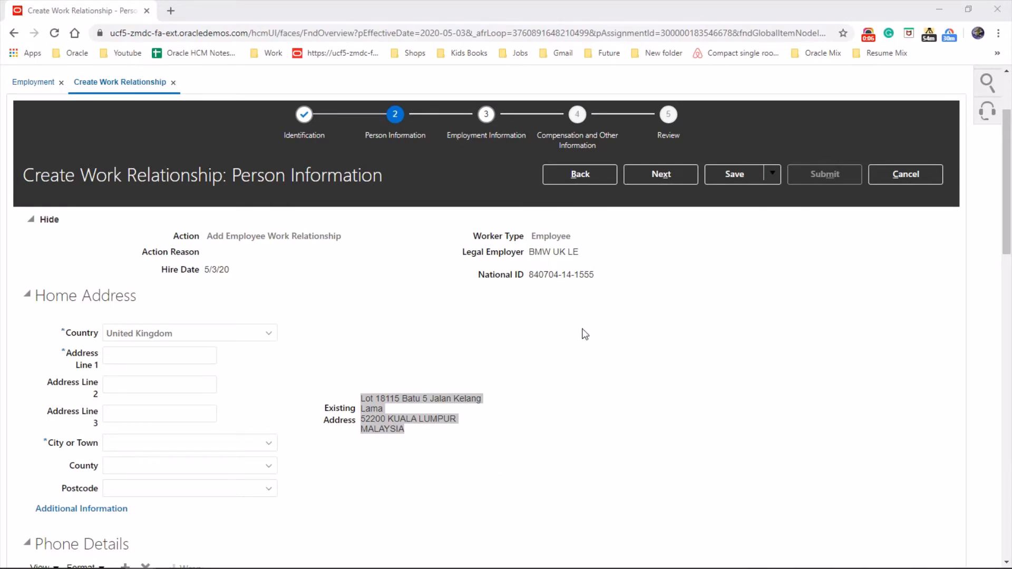
Advance from Person Information to the Employment Information step
{"action": "left_click", "coordinate": [660, 174]}
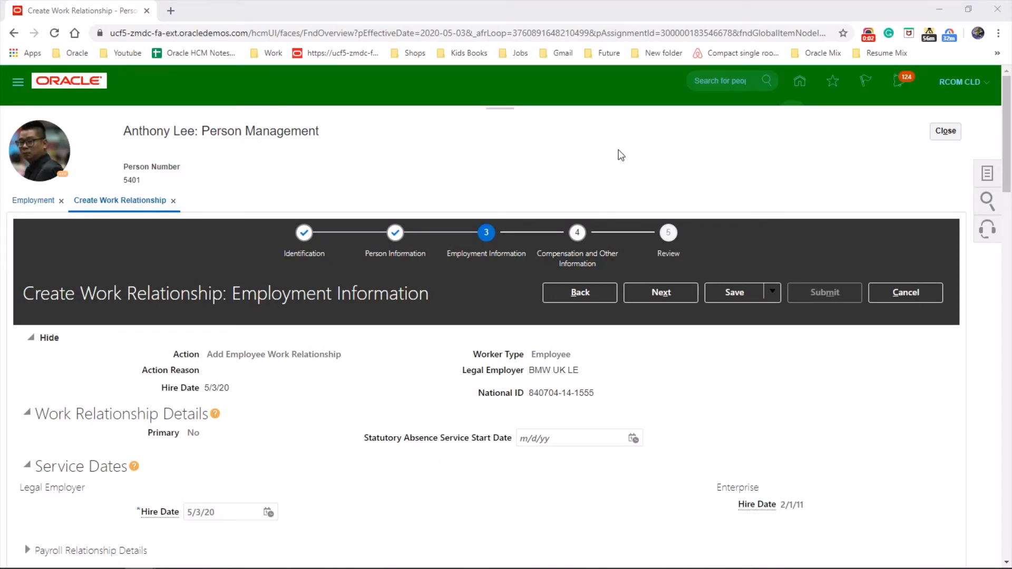
{"action": "mouse_move", "coordinate": [643, 392]}
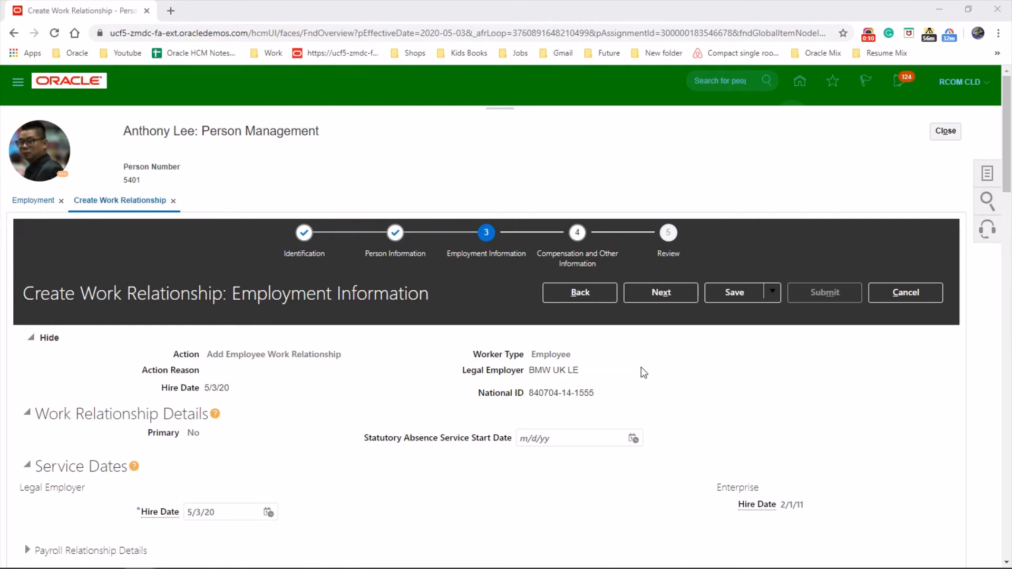
Reach the Assignment section and bring up the required Business Unit choices
{"action": "scroll", "scroll_direction": "down", "scroll_amount": 3}
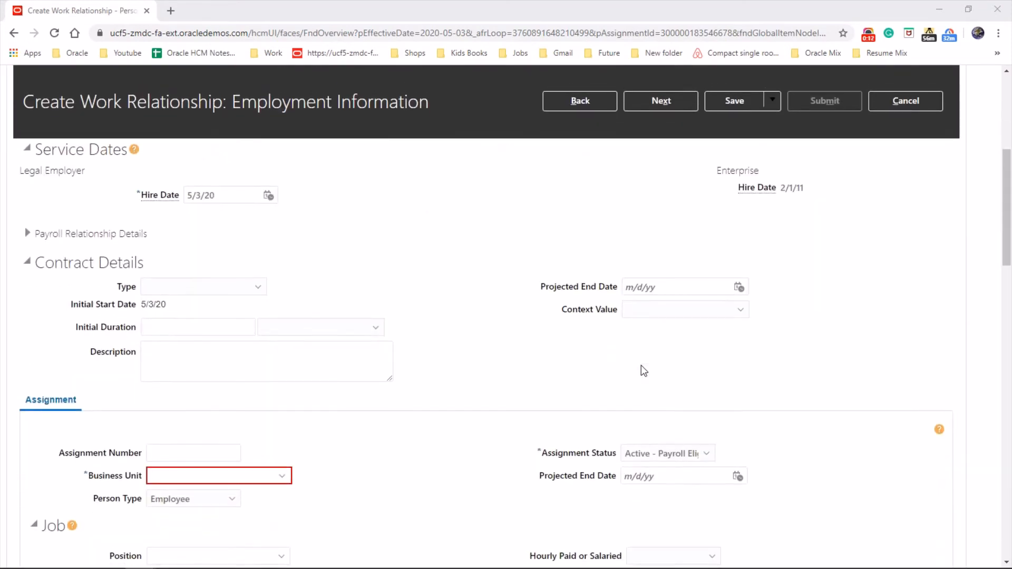
{"action": "scroll", "scroll_direction": "down", "scroll_amount": 3}
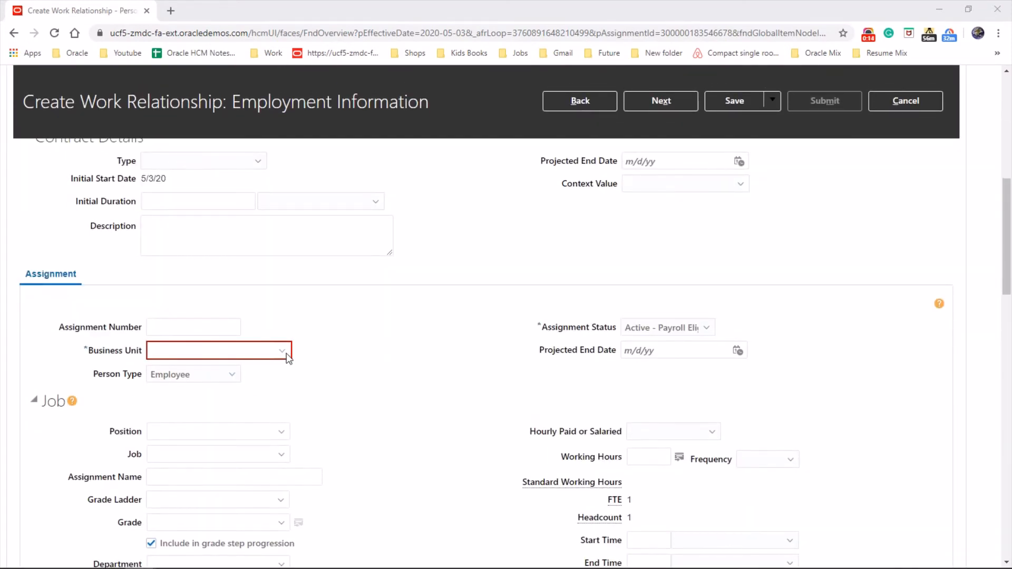
{"action": "left_click", "coordinate": [281, 350]}
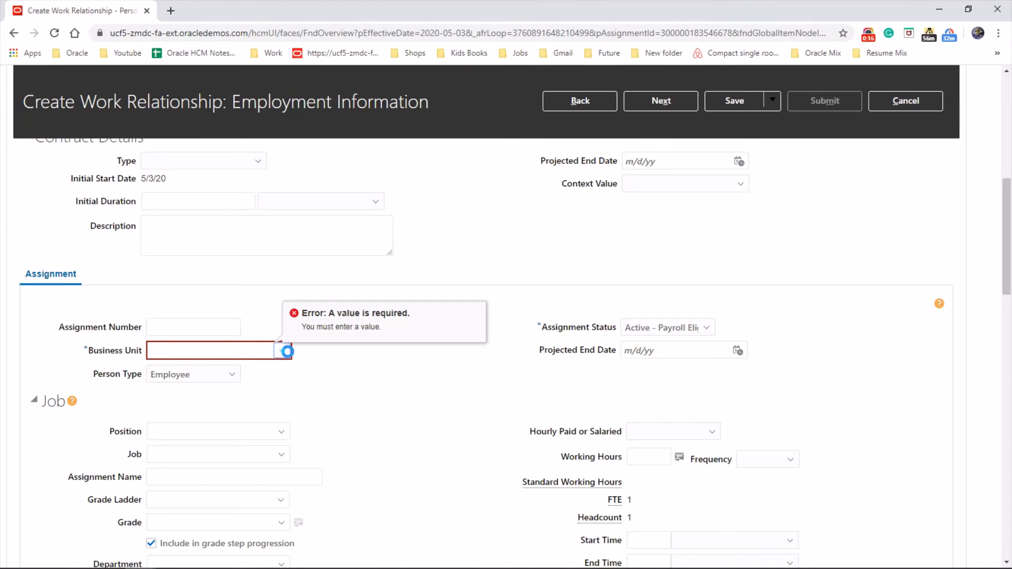
{"action": "left_click", "coordinate": [282, 350]}
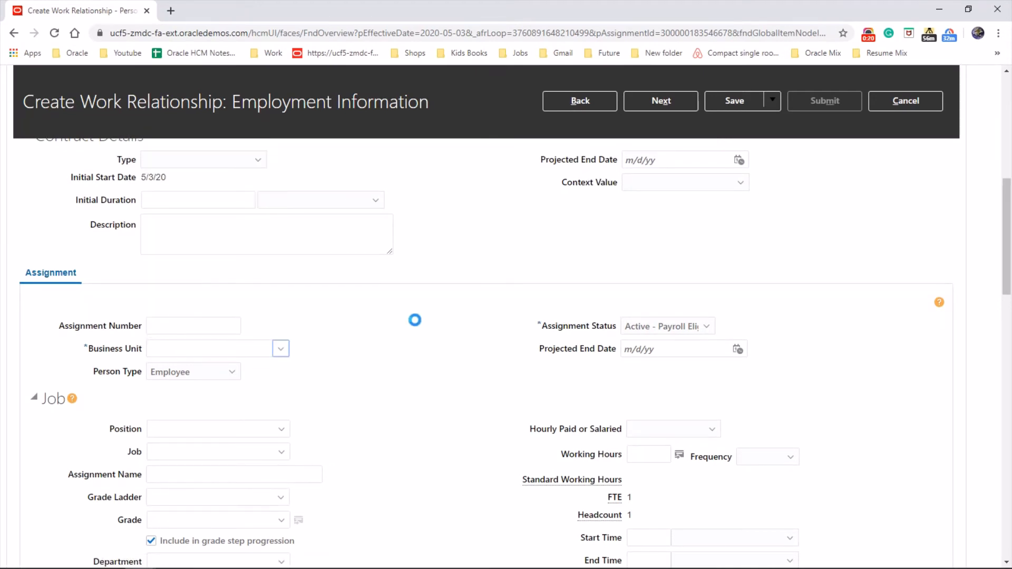
Search business units and set the assignment's Business Unit to BMW UK BU
{"action": "left_click", "coordinate": [280, 349]}
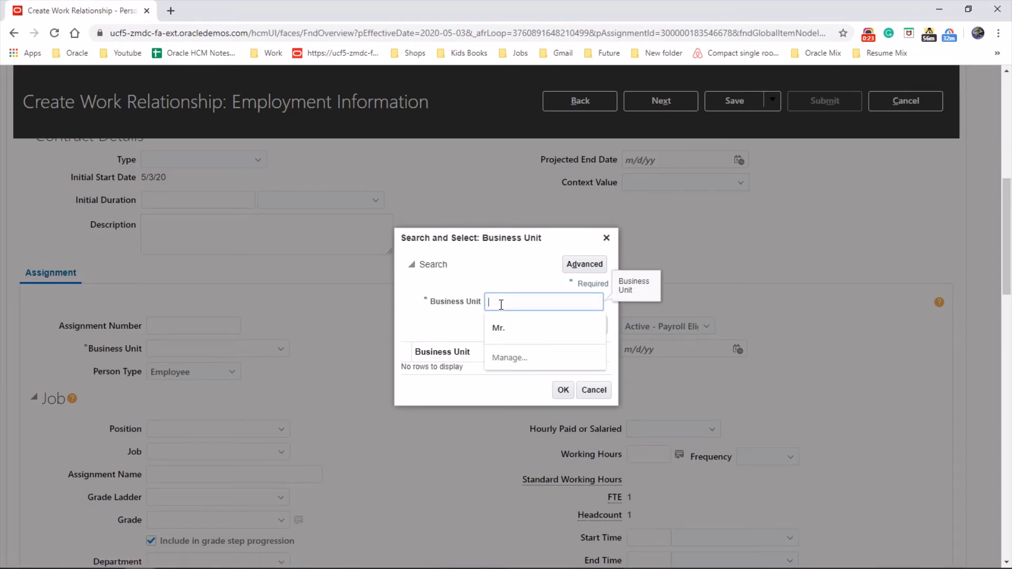
{"action": "type", "text": "BMTV UK"}
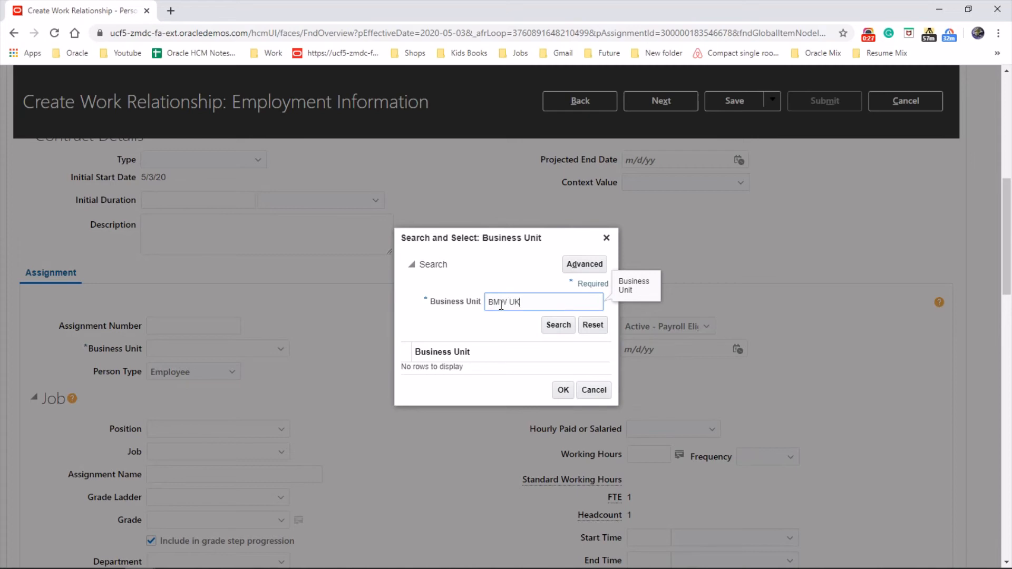
{"action": "left_click", "coordinate": [558, 324]}
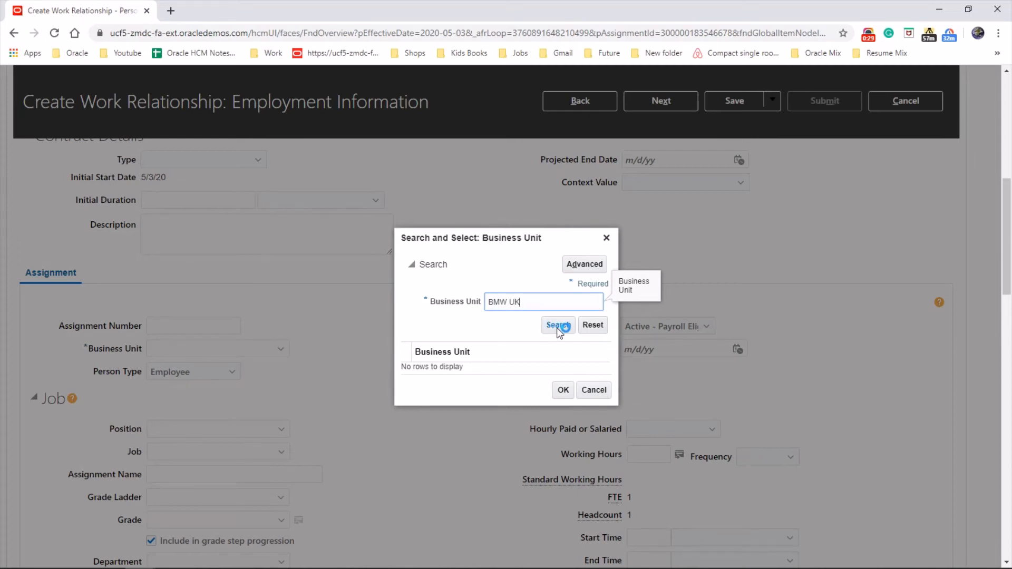
{"action": "left_click", "coordinate": [557, 325]}
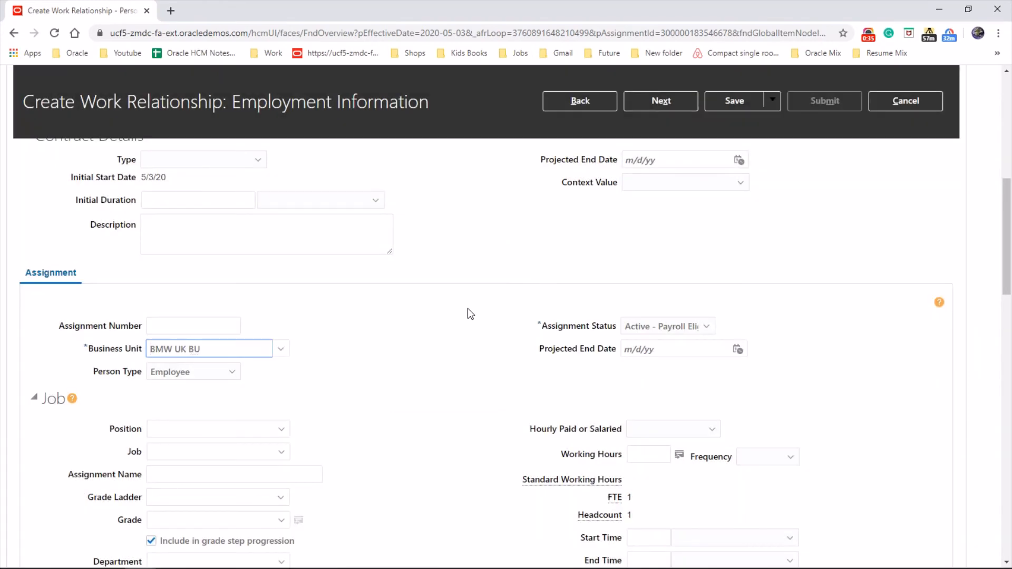
{"action": "scroll", "scroll_direction": "down", "scroll_amount": 3}
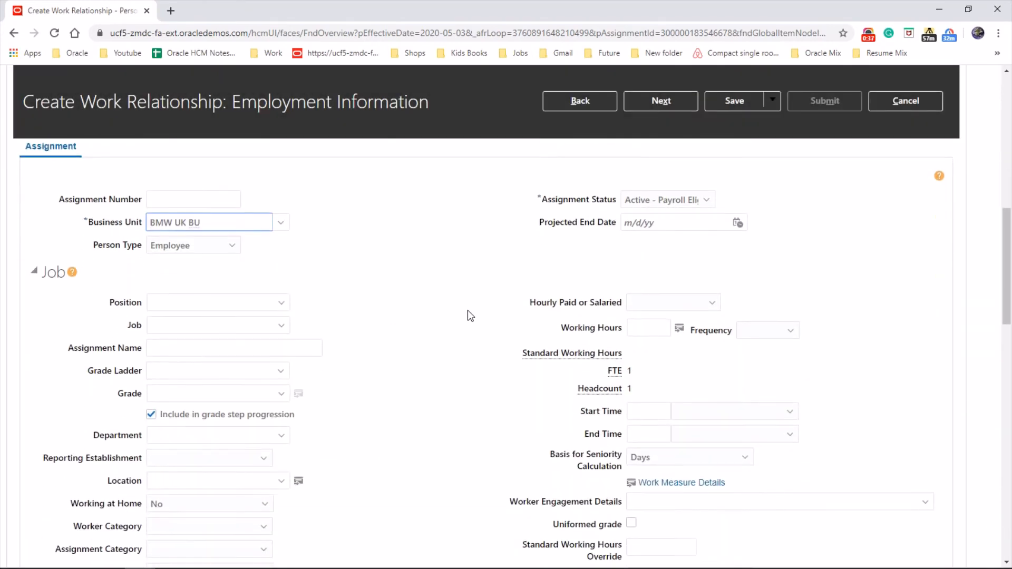
{"action": "mouse_move", "coordinate": [377, 318]}
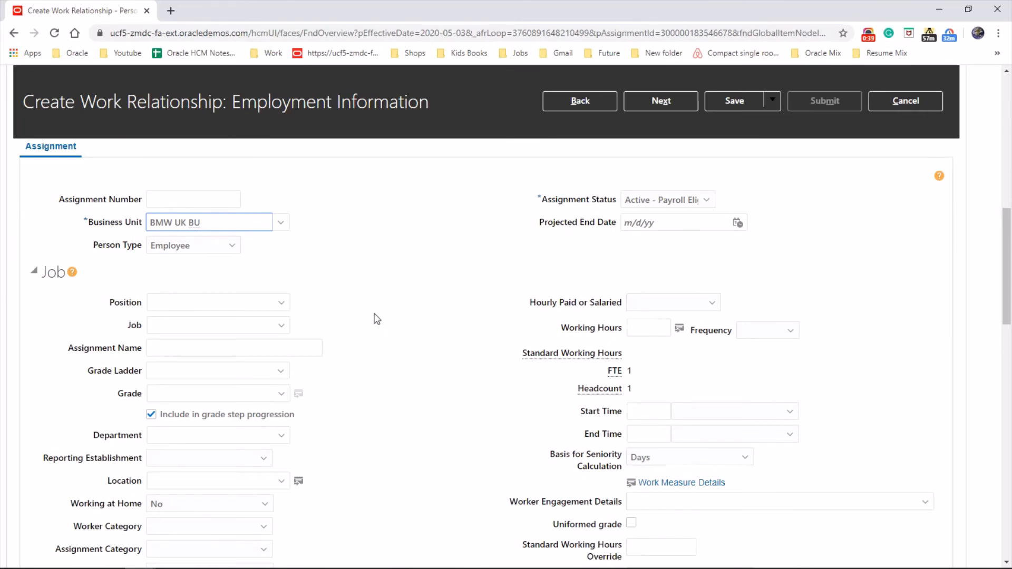
{"action": "mouse_move", "coordinate": [379, 385]}
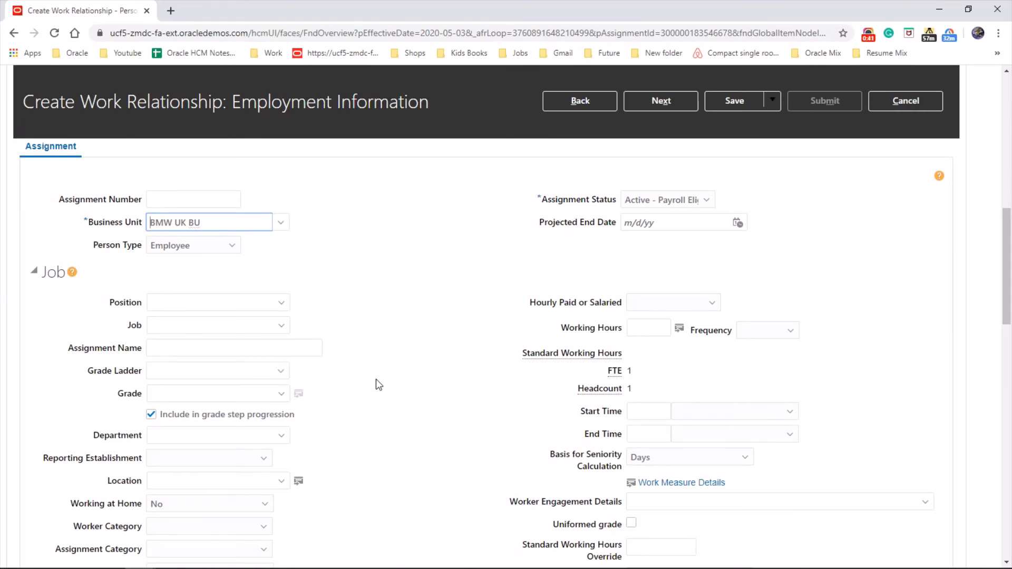
{"action": "scroll", "scroll_direction": "down", "scroll_amount": 3}
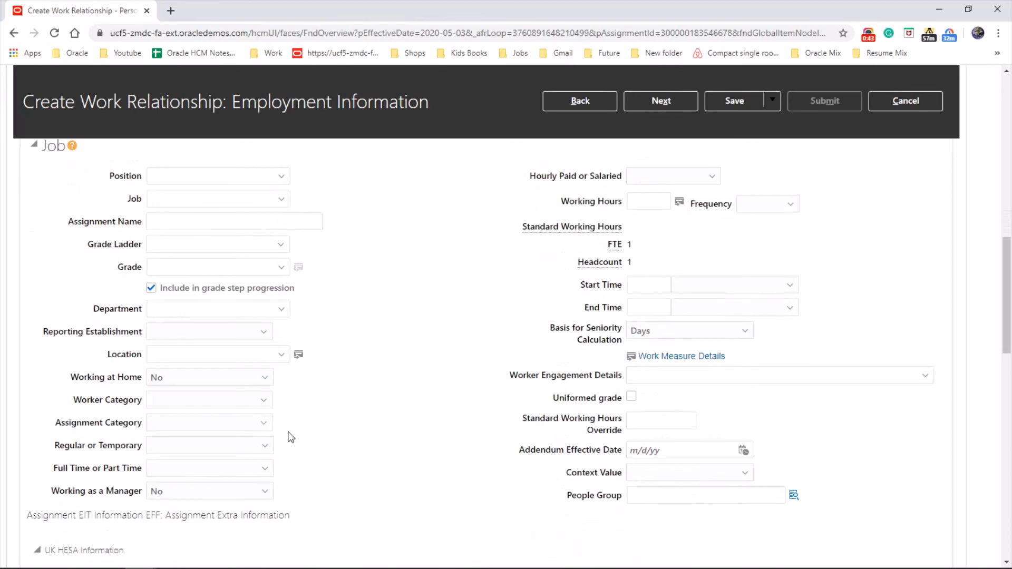
{"action": "scroll", "scroll_direction": "up", "scroll_amount": 3}
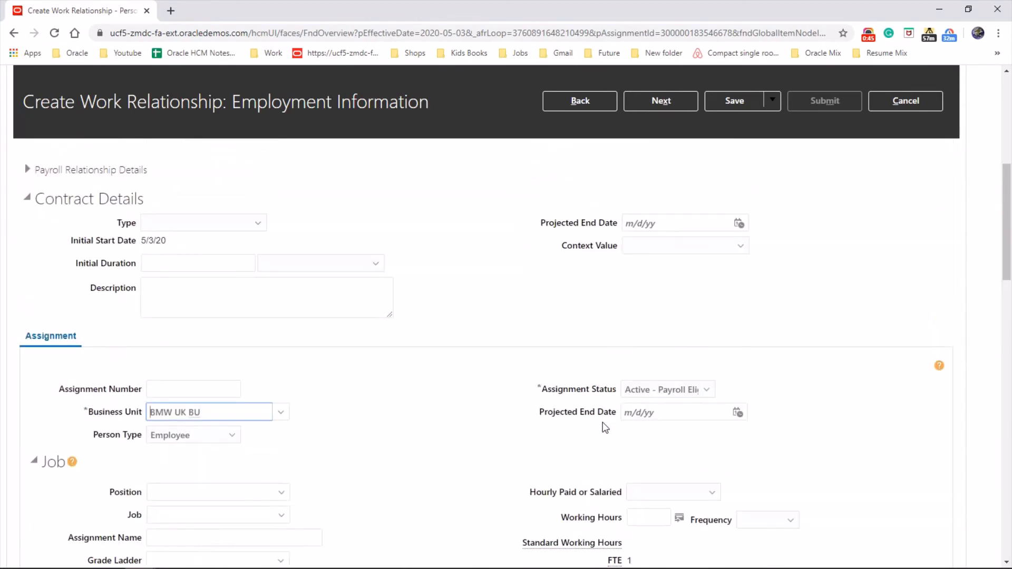
{"action": "scroll", "scroll_direction": "up", "scroll_amount": 3}
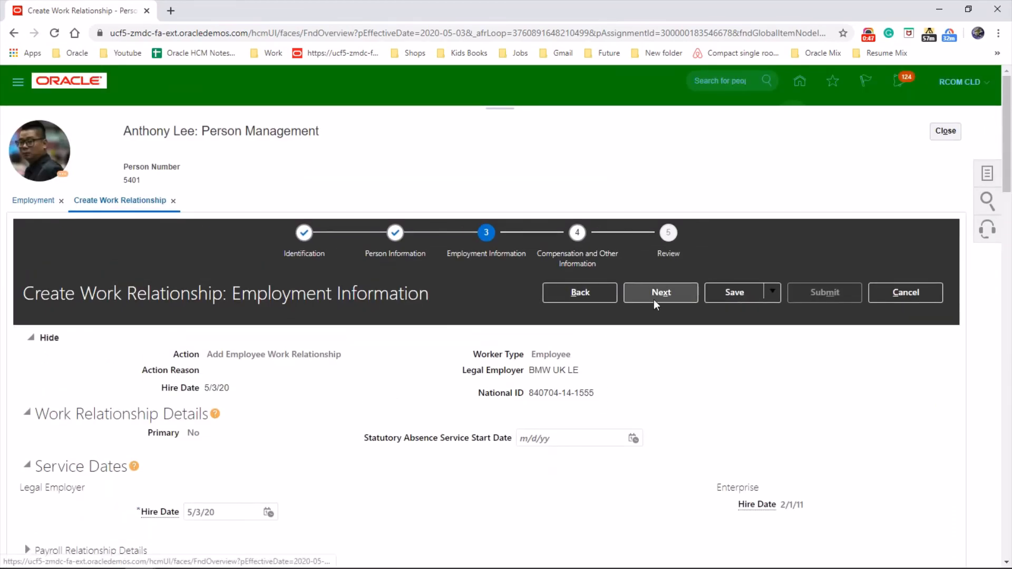
{"action": "left_click", "coordinate": [660, 292]}
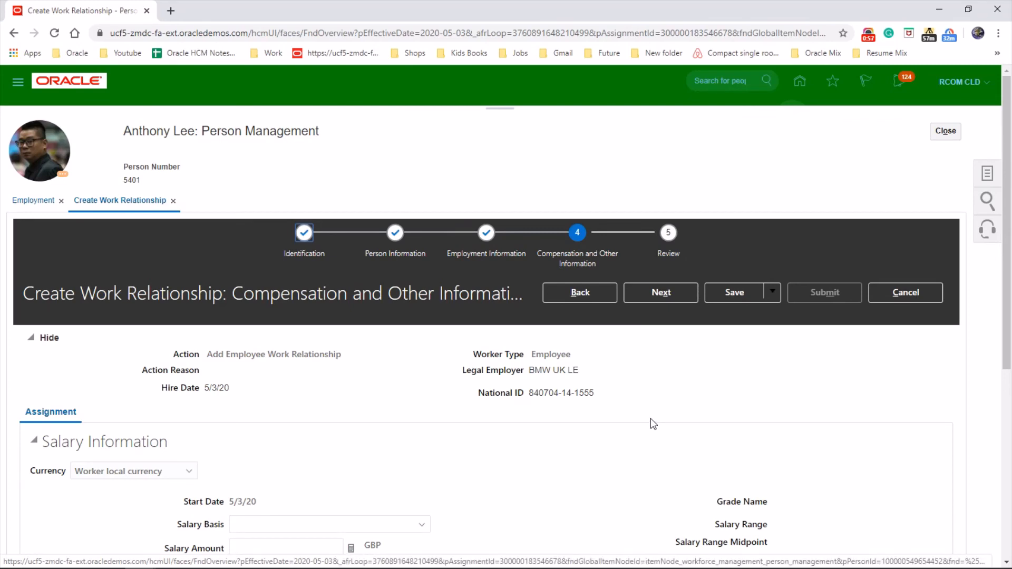
Skim the compensation details and continue to the Review step
{"action": "scroll", "scroll_direction": "down", "scroll_amount": 3}
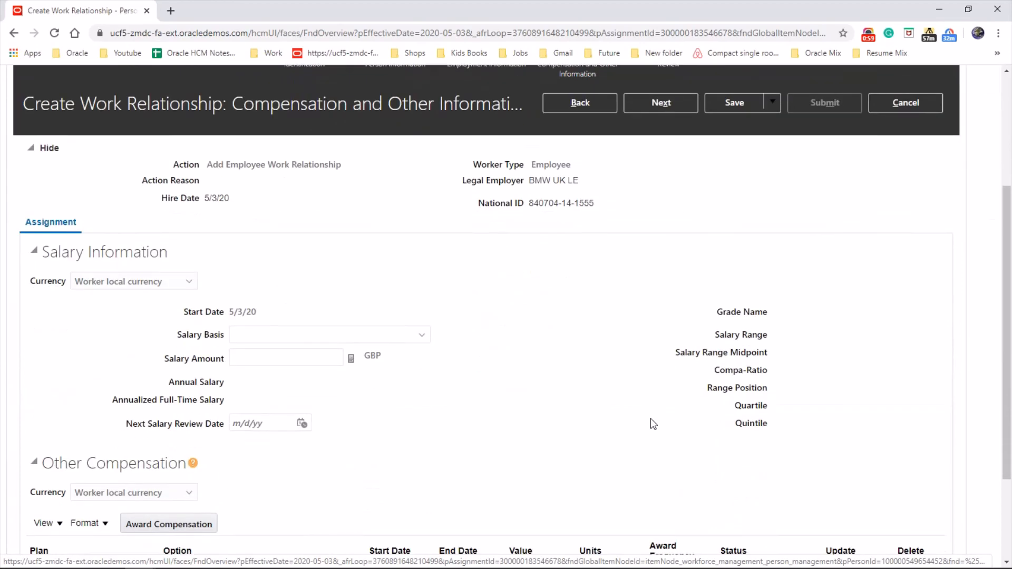
{"action": "scroll", "scroll_direction": "down", "scroll_amount": 3}
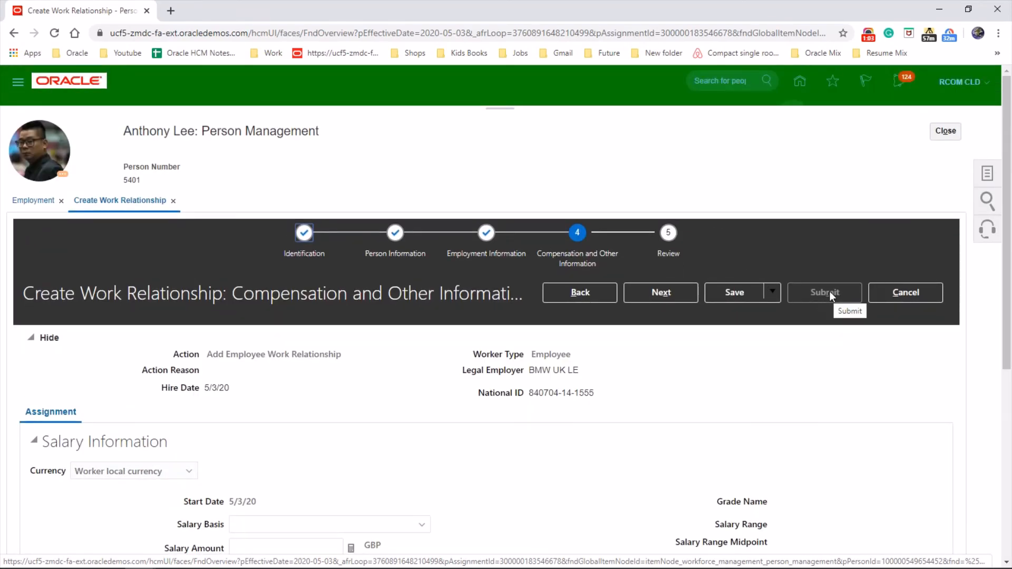
{"action": "left_click", "coordinate": [659, 292]}
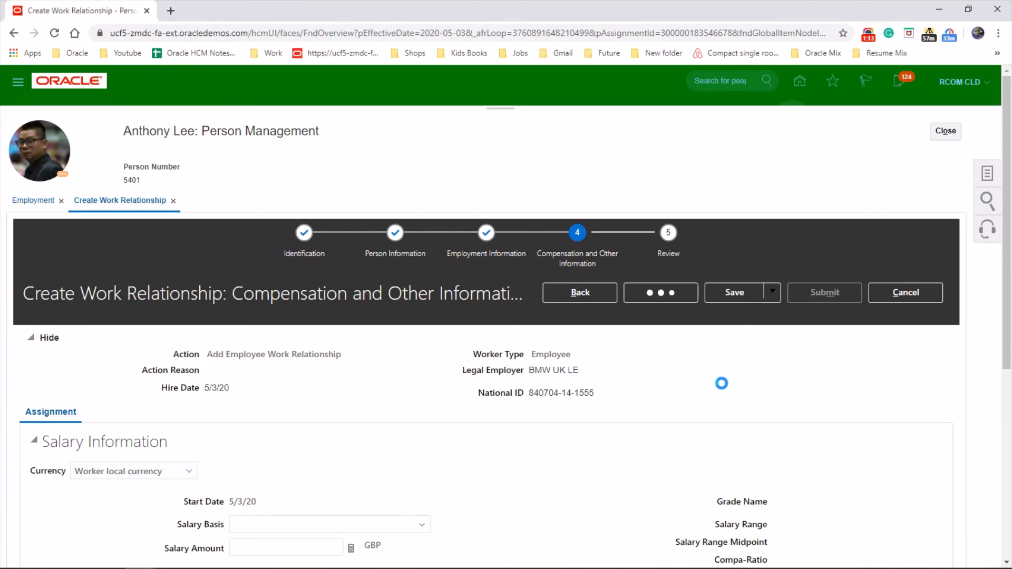
{"action": "left_click", "coordinate": [660, 292]}
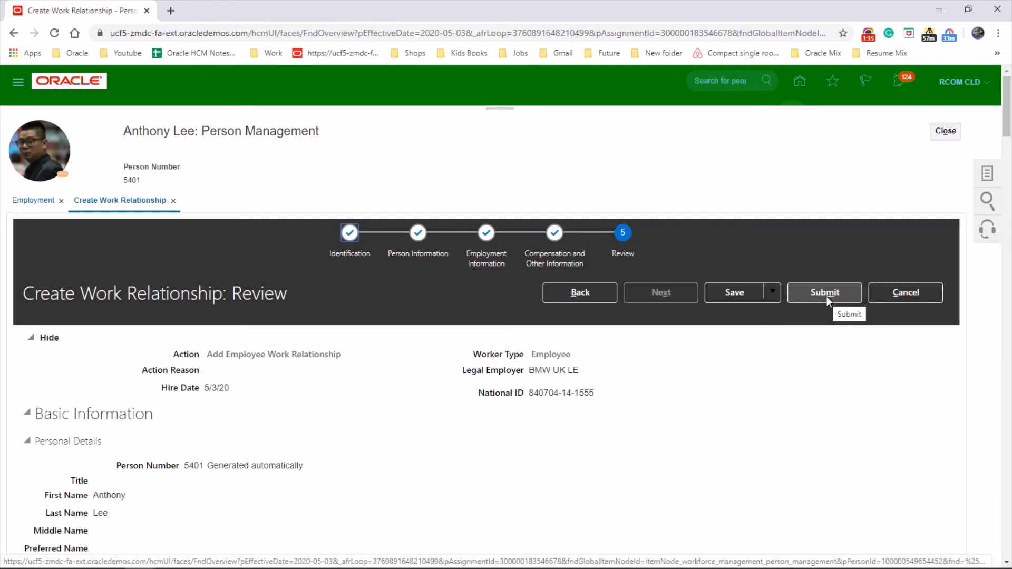
{"action": "left_click", "coordinate": [824, 292]}
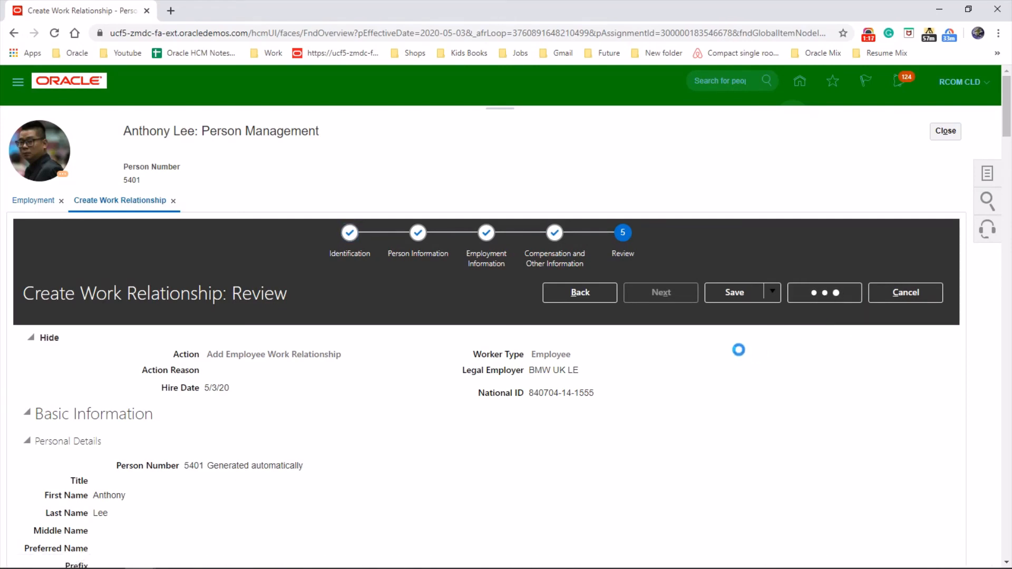
{"action": "left_click", "coordinate": [823, 292]}
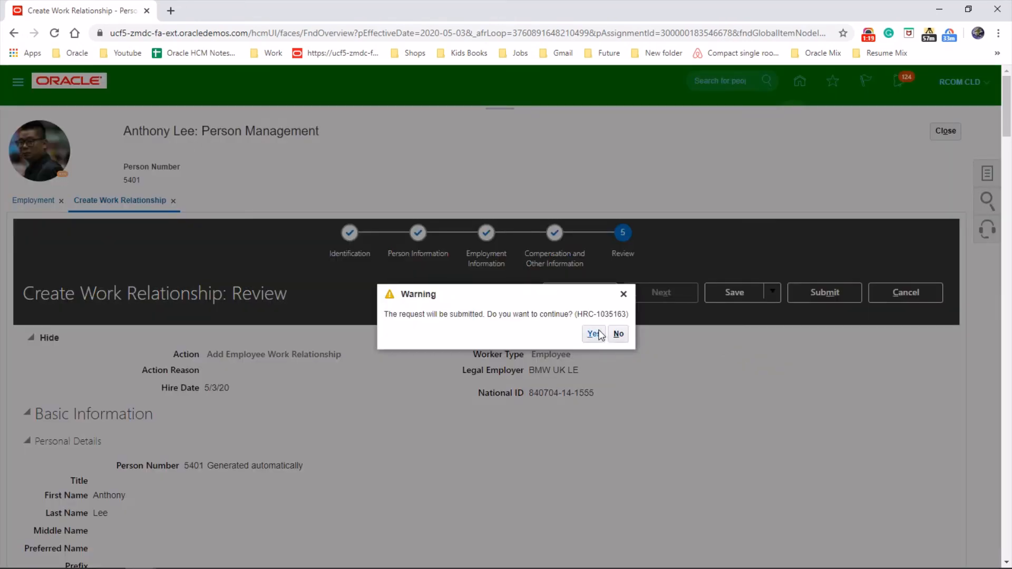
{"action": "left_click", "coordinate": [591, 334]}
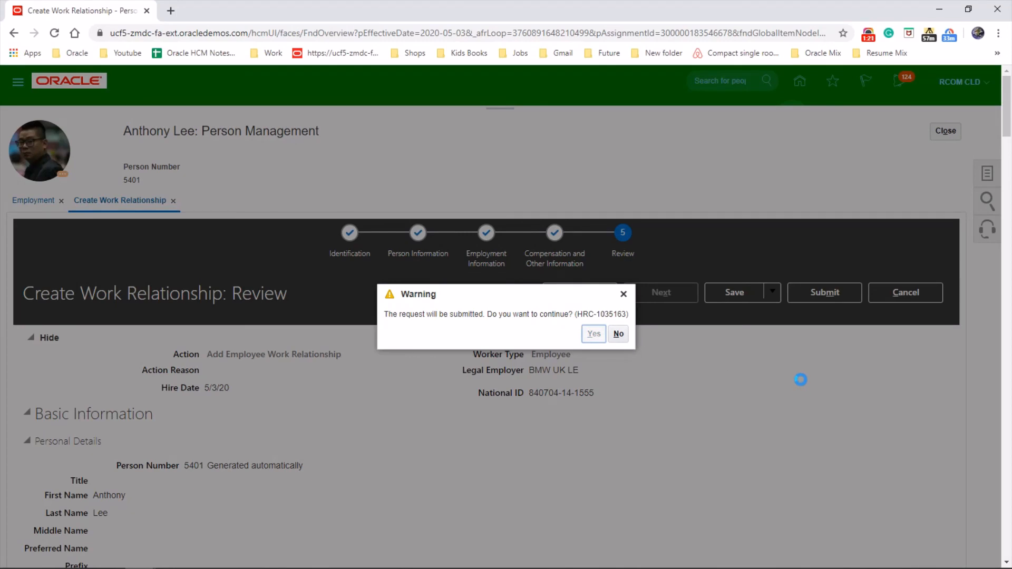